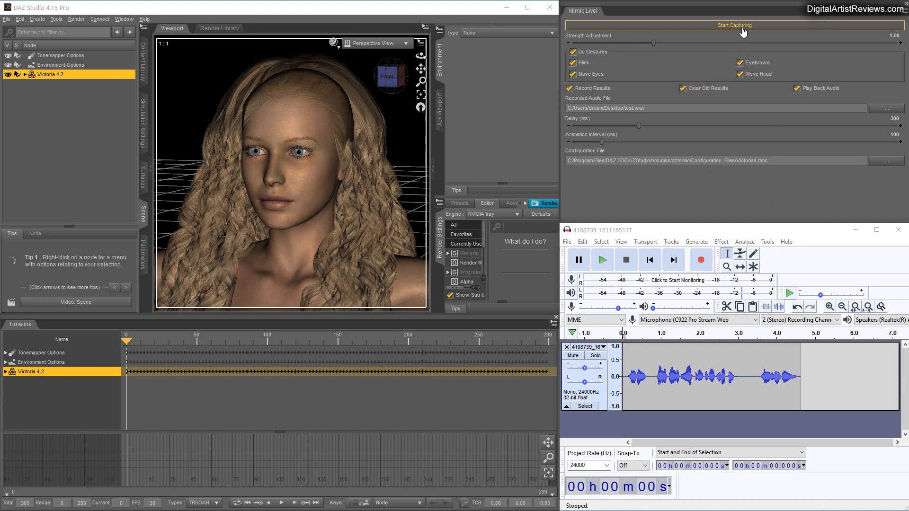
{"action": "mouse_move", "coordinate": [725, 44]}
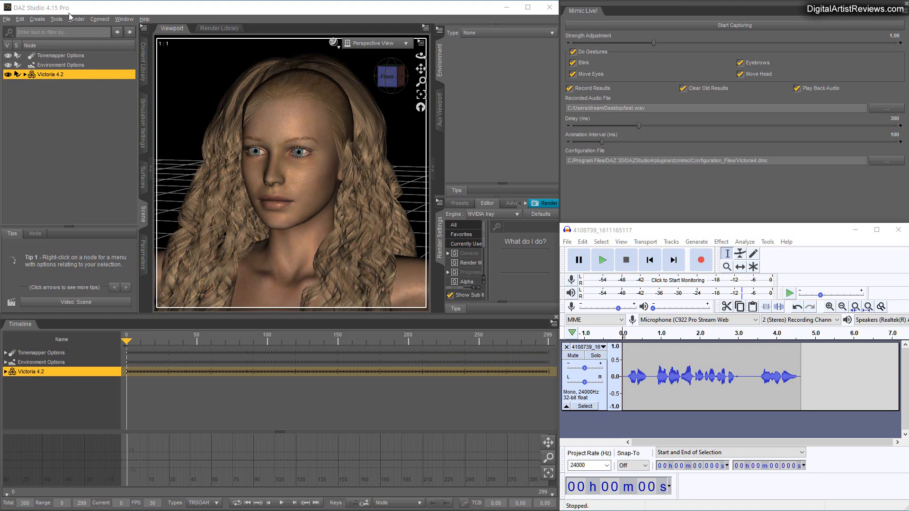
{"action": "mouse_move", "coordinate": [114, 13]}
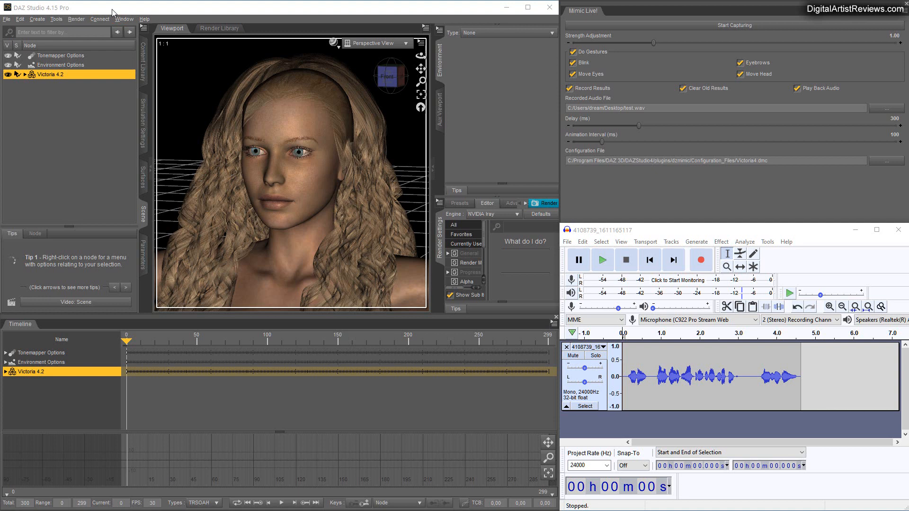
{"action": "mouse_move", "coordinate": [59, 12]}
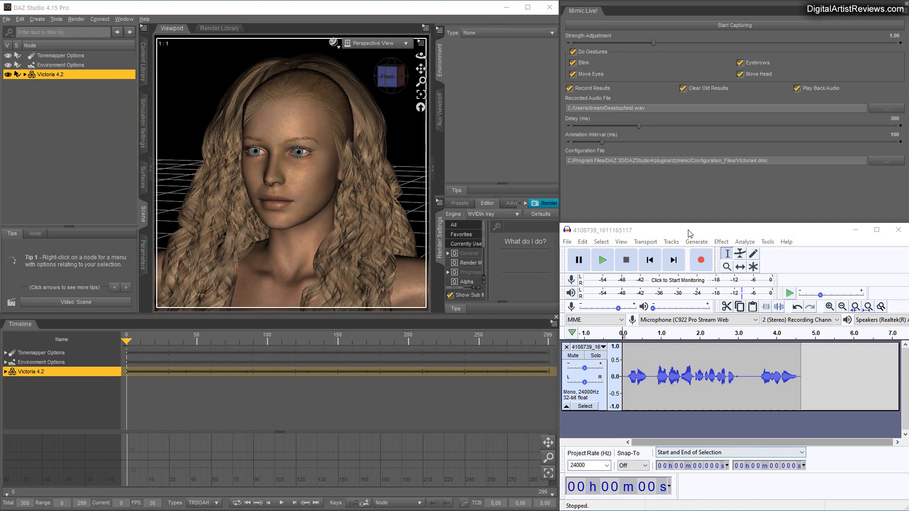
{"action": "mouse_move", "coordinate": [619, 31]}
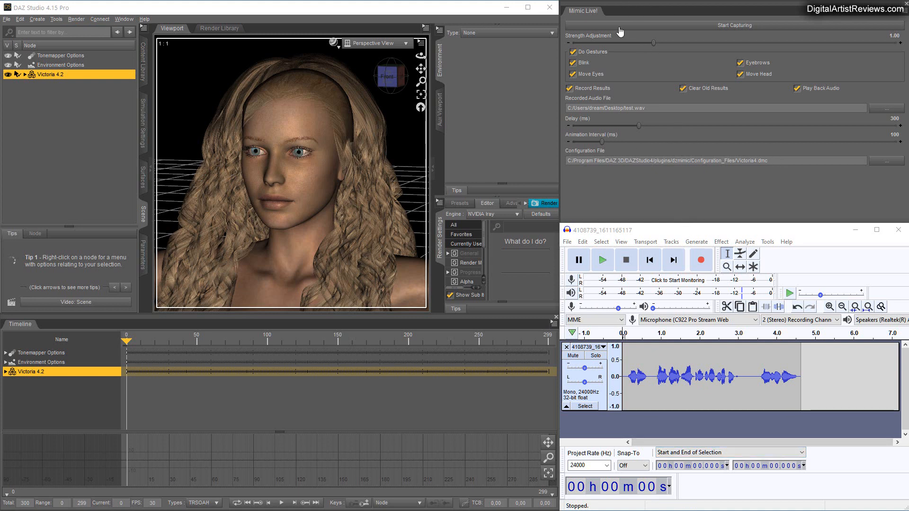
{"action": "mouse_move", "coordinate": [144, 19]}
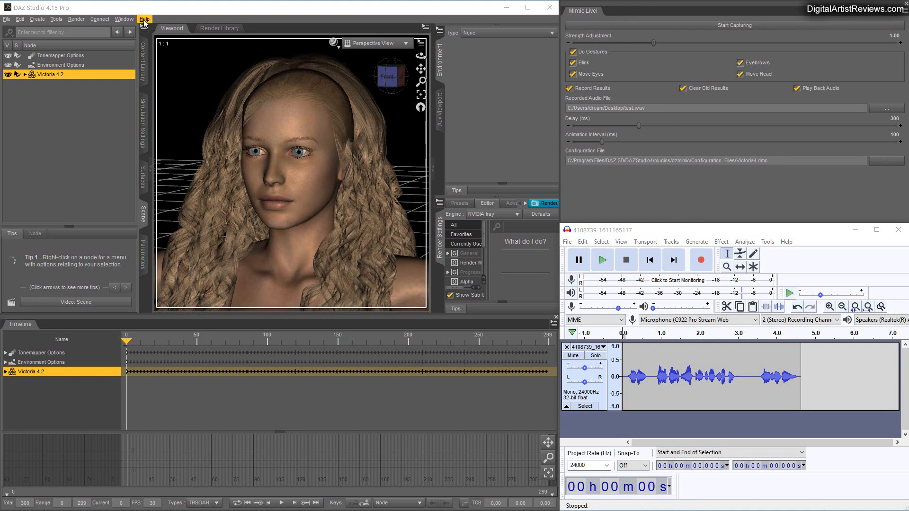
Open the DAZ Studio Help menu to reveal the Register DAZ Studio option
{"action": "left_click", "coordinate": [144, 19]}
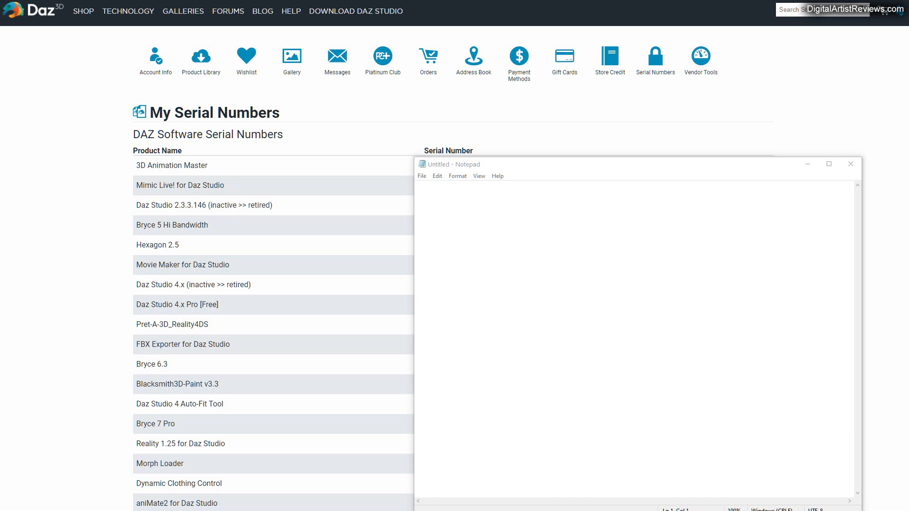
{"action": "mouse_move", "coordinate": [655, 56]}
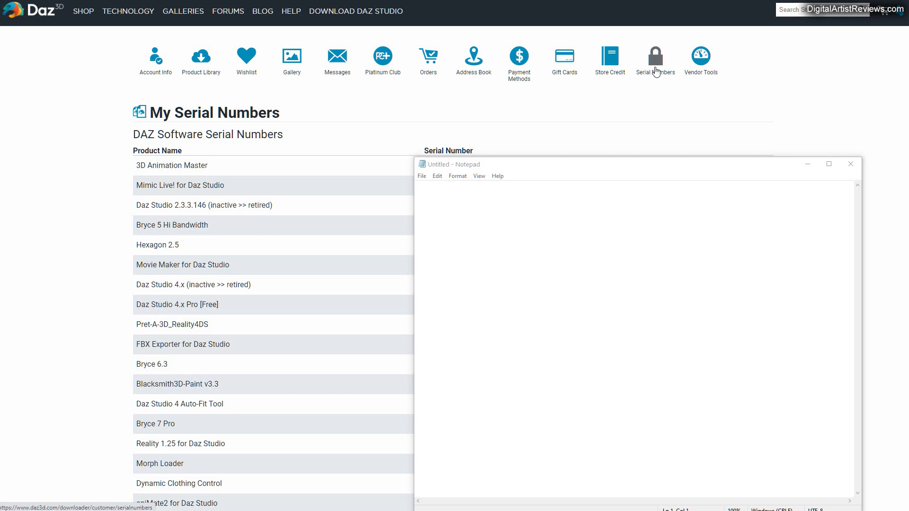
{"action": "mouse_move", "coordinate": [181, 242]}
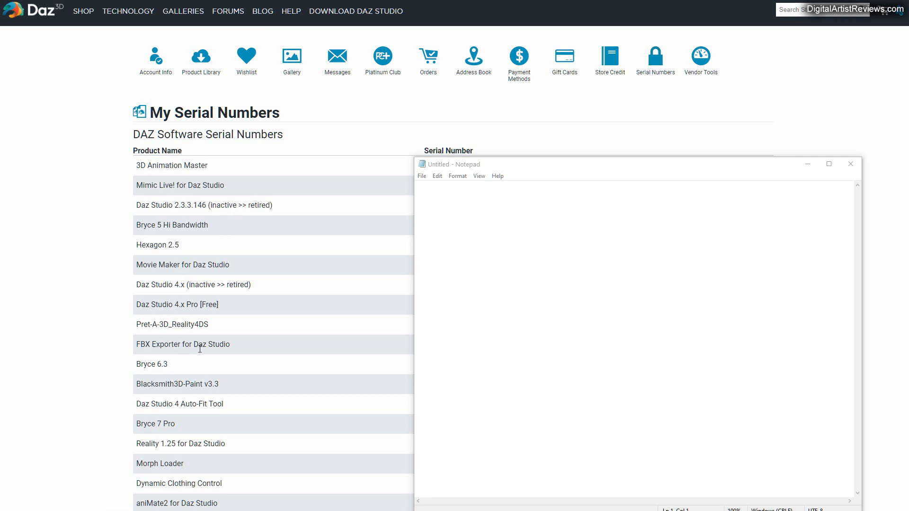
{"action": "mouse_move", "coordinate": [696, 224]}
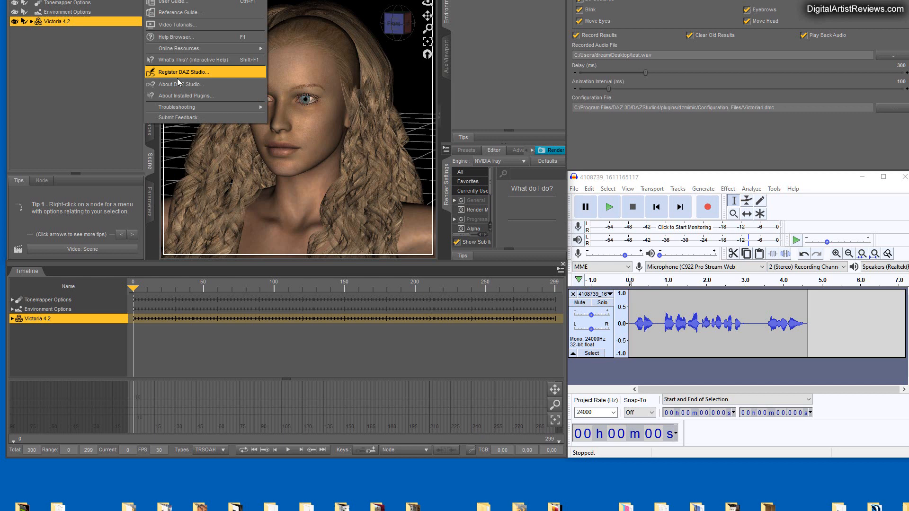
{"action": "mouse_move", "coordinate": [199, 95]}
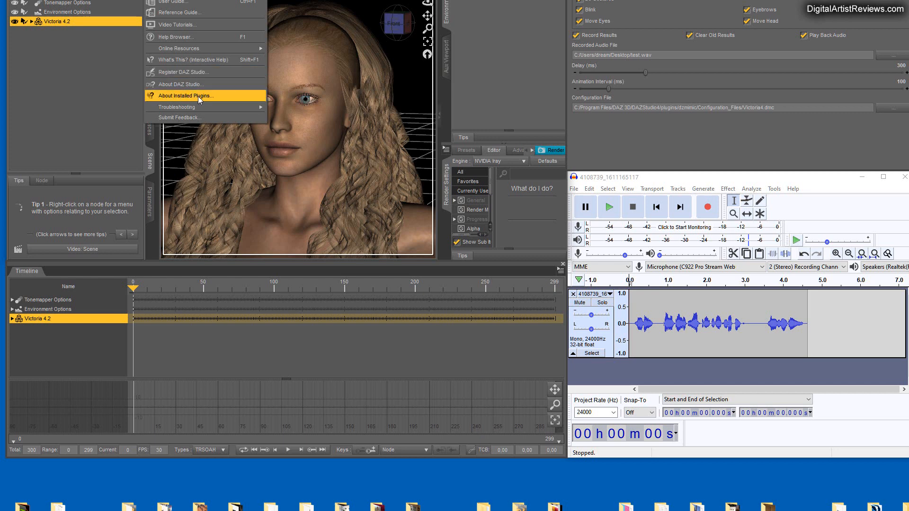
{"action": "mouse_move", "coordinate": [237, 100]}
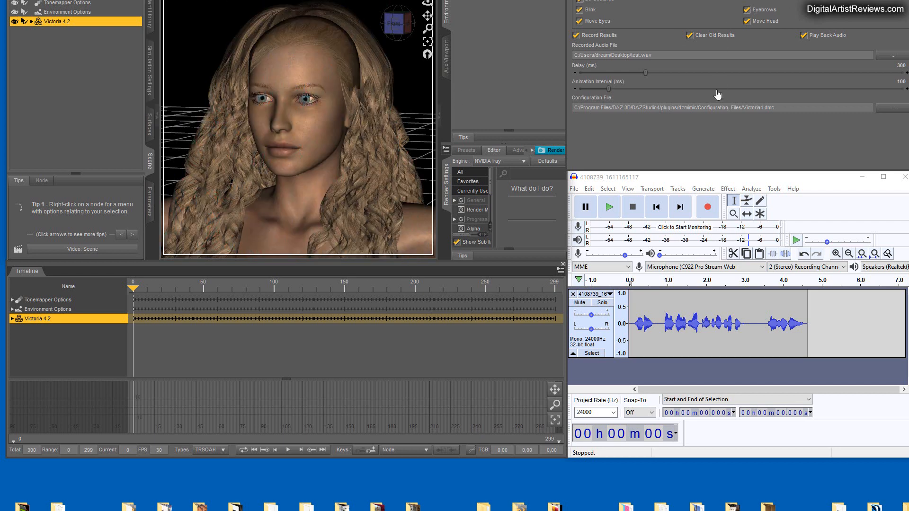
{"action": "mouse_move", "coordinate": [834, 33]}
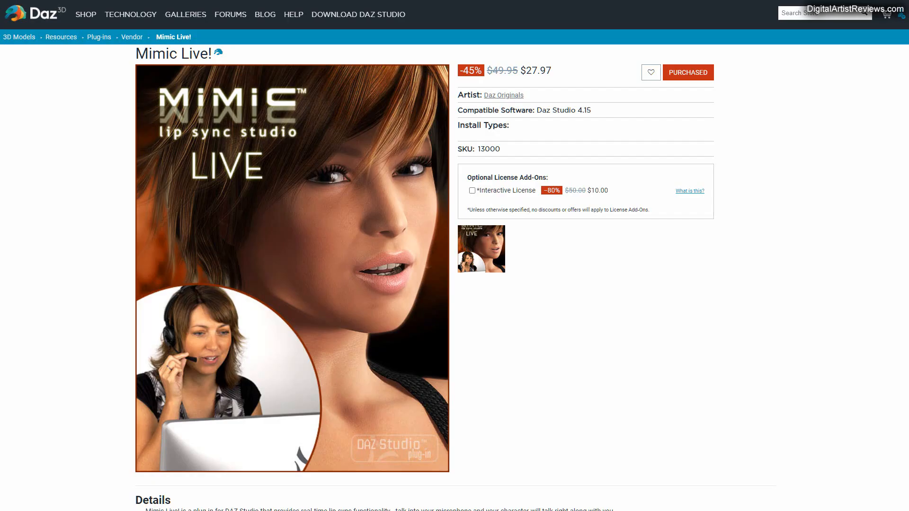
{"action": "mouse_move", "coordinate": [663, 361]}
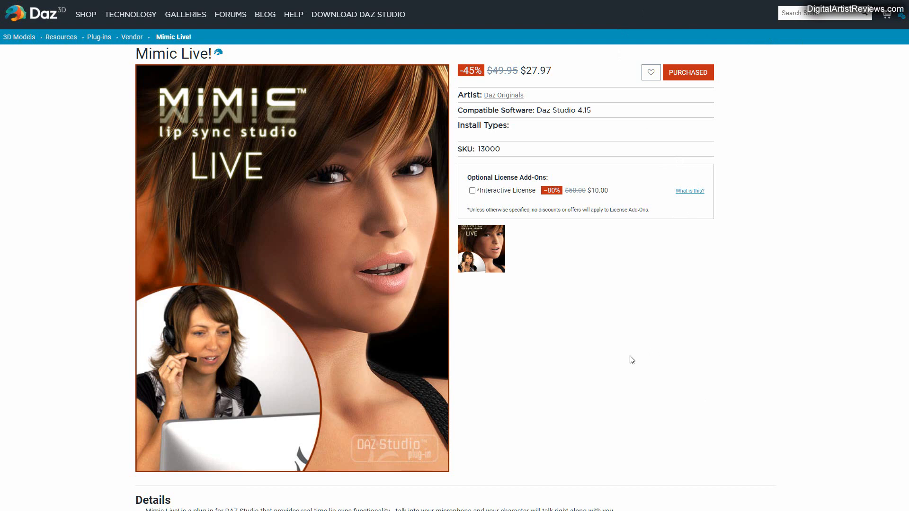
Scroll the Mimic Live! store page to the Notes stating no Mac or Genesis 8 support
{"action": "scroll", "scroll_direction": "down", "scroll_amount": 3}
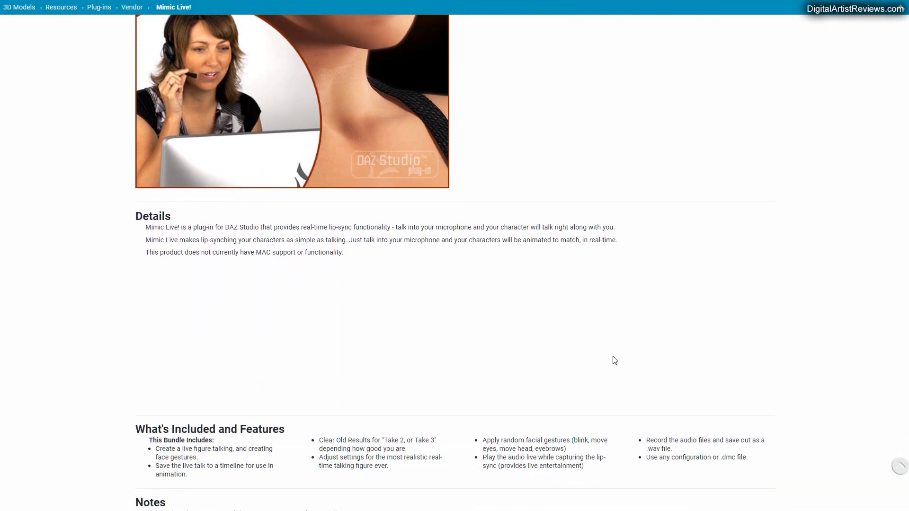
{"action": "scroll", "scroll_direction": "down", "scroll_amount": 3}
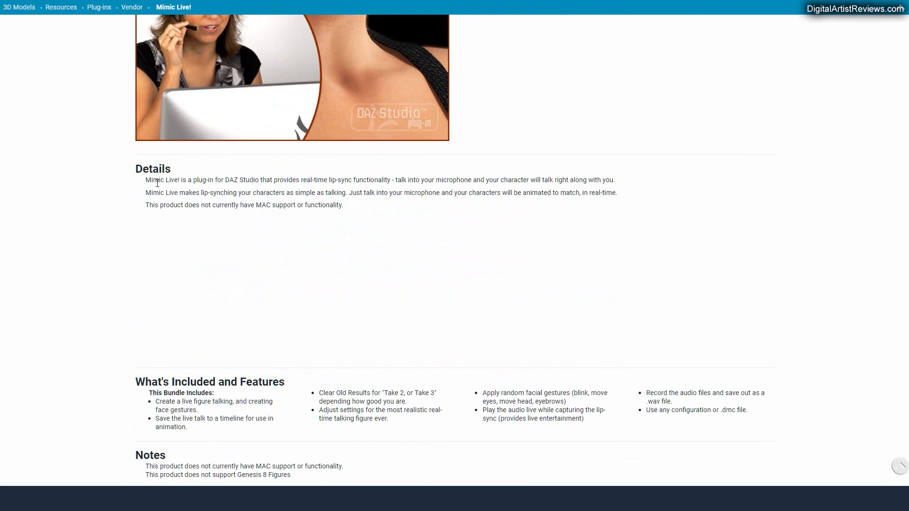
{"action": "mouse_move", "coordinate": [364, 195]}
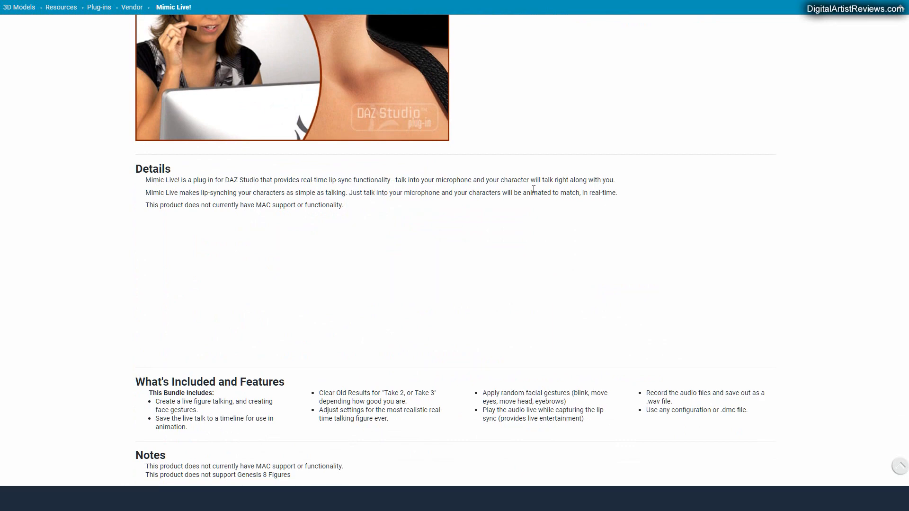
{"action": "mouse_move", "coordinate": [374, 207]}
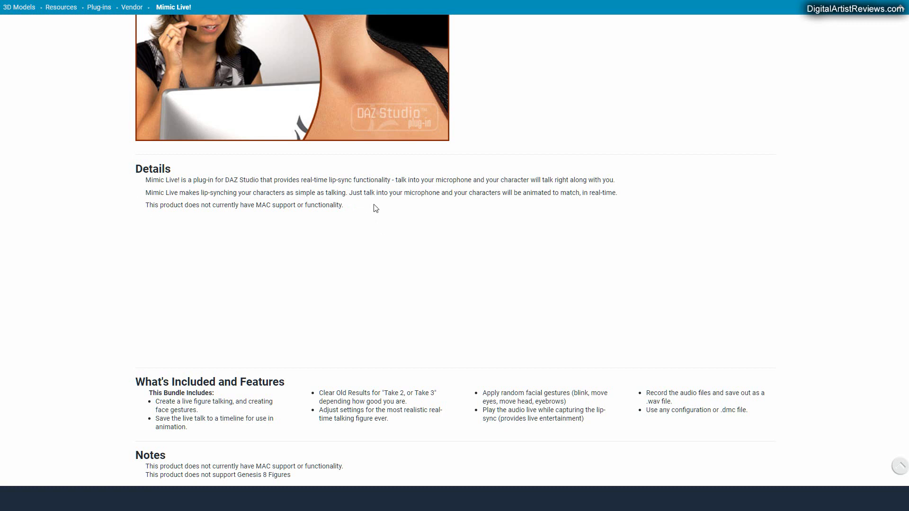
{"action": "mouse_move", "coordinate": [333, 211]}
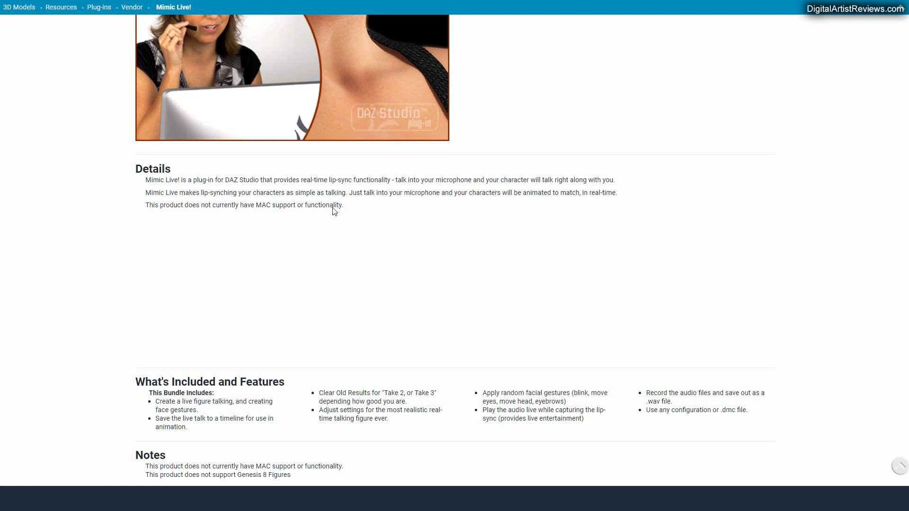
{"action": "mouse_move", "coordinate": [424, 303]}
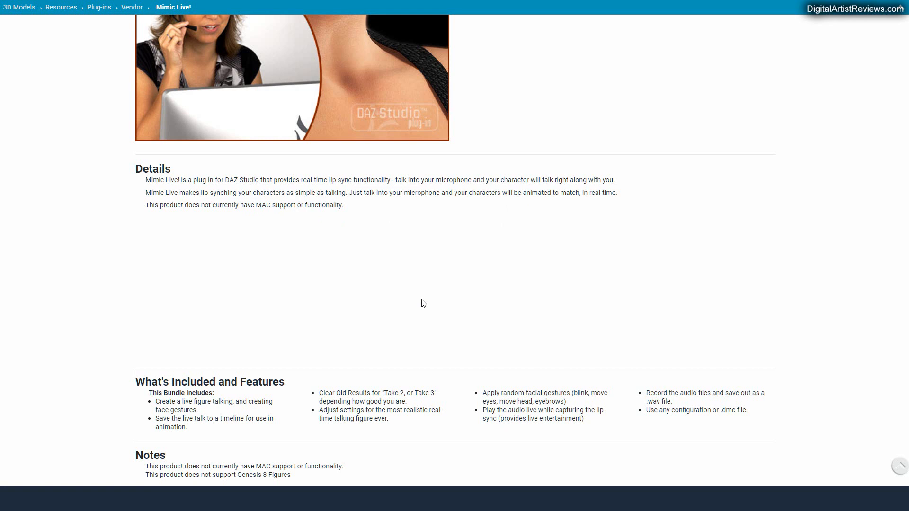
{"action": "scroll", "scroll_direction": "down", "scroll_amount": 3}
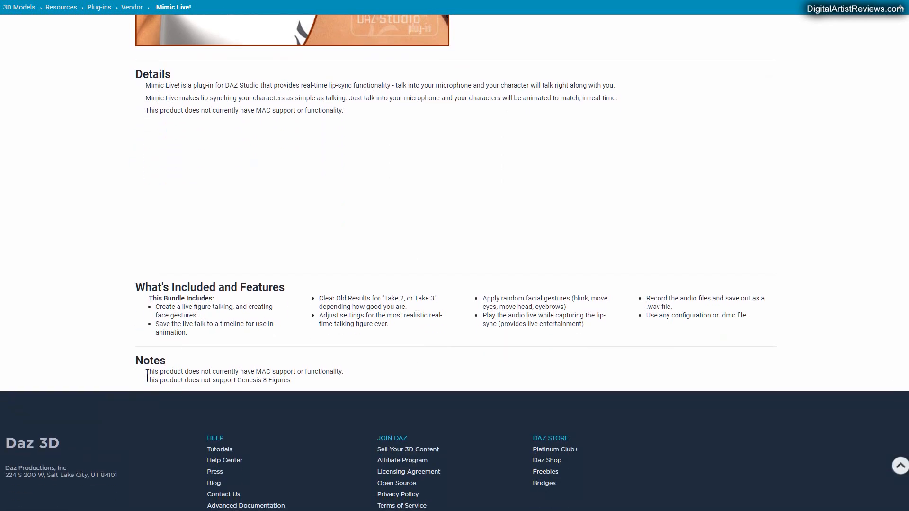
{"action": "mouse_move", "coordinate": [292, 389]}
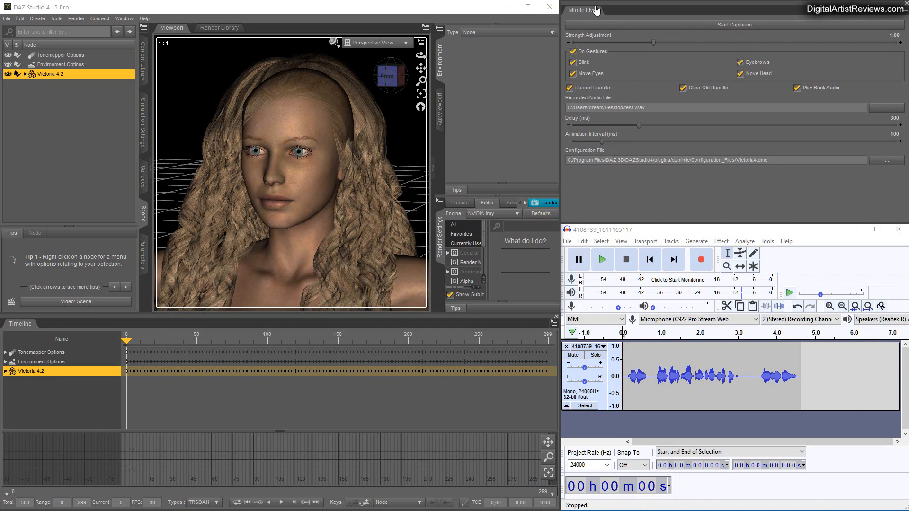
{"action": "left_click", "coordinate": [885, 160]}
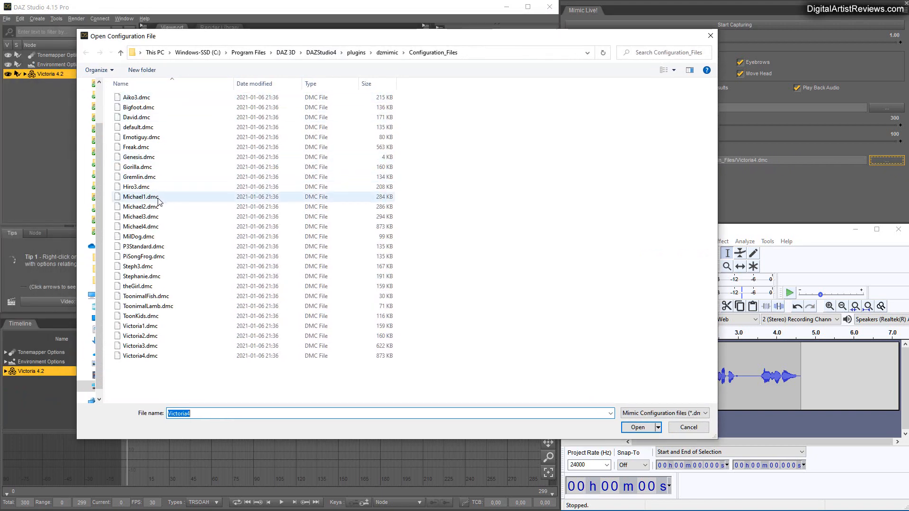
{"action": "left_click", "coordinate": [140, 216]}
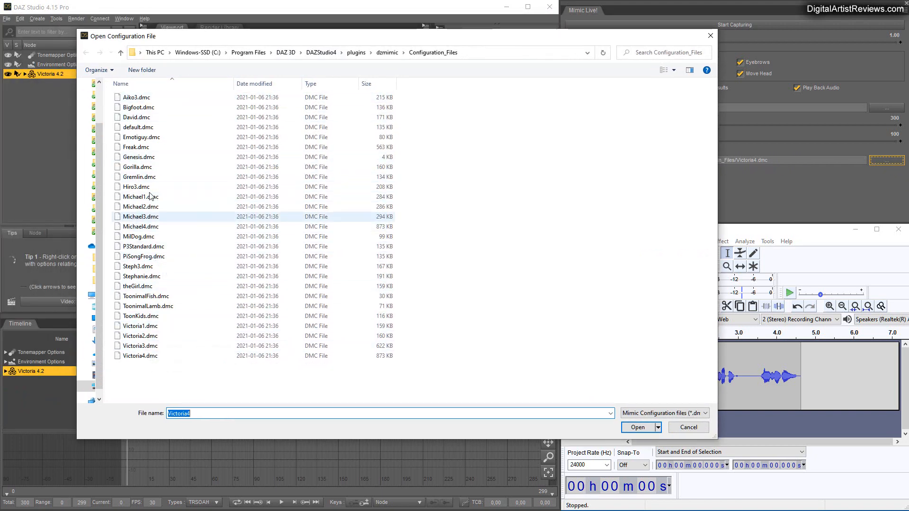
{"action": "mouse_move", "coordinate": [138, 157]}
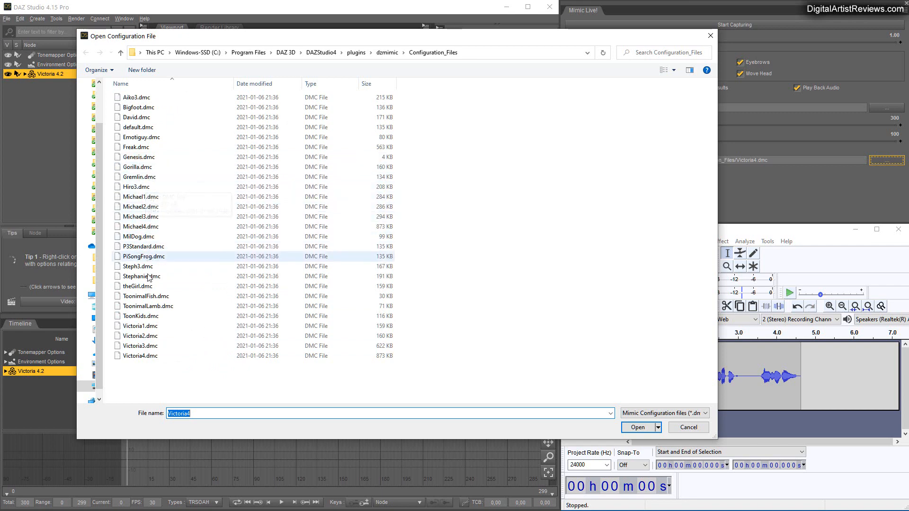
{"action": "left_click", "coordinate": [139, 346]}
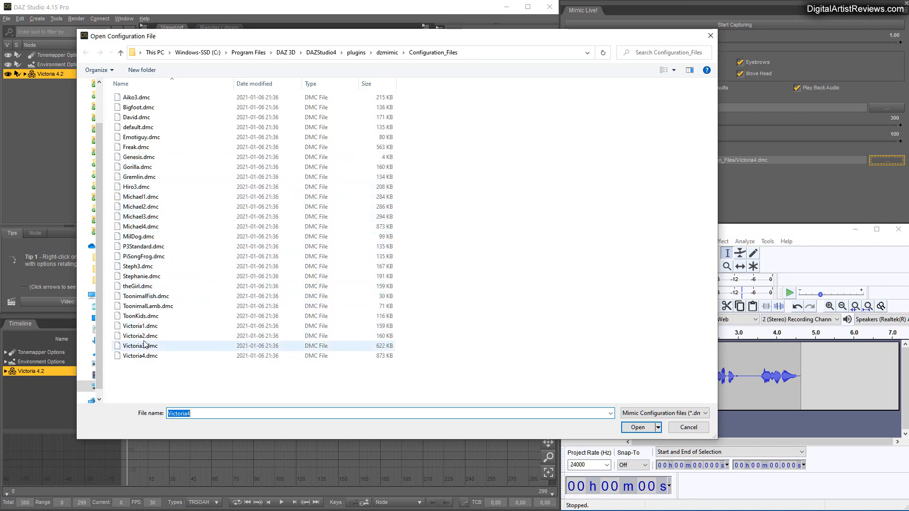
{"action": "mouse_move", "coordinate": [139, 336]}
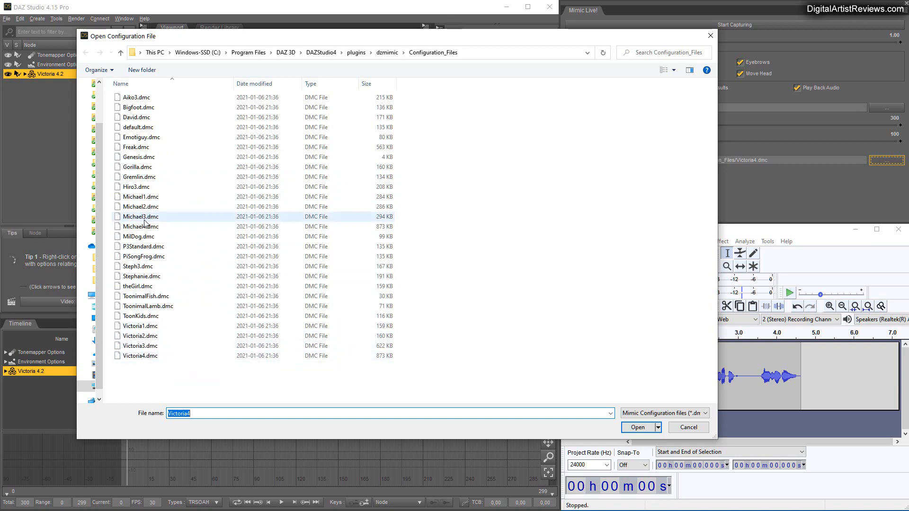
{"action": "left_click", "coordinate": [637, 427]}
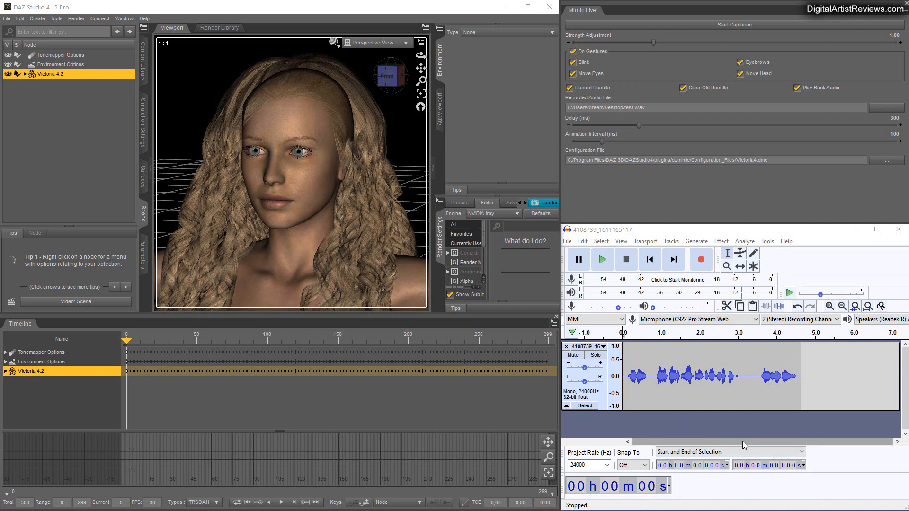
{"action": "mouse_move", "coordinate": [735, 438]}
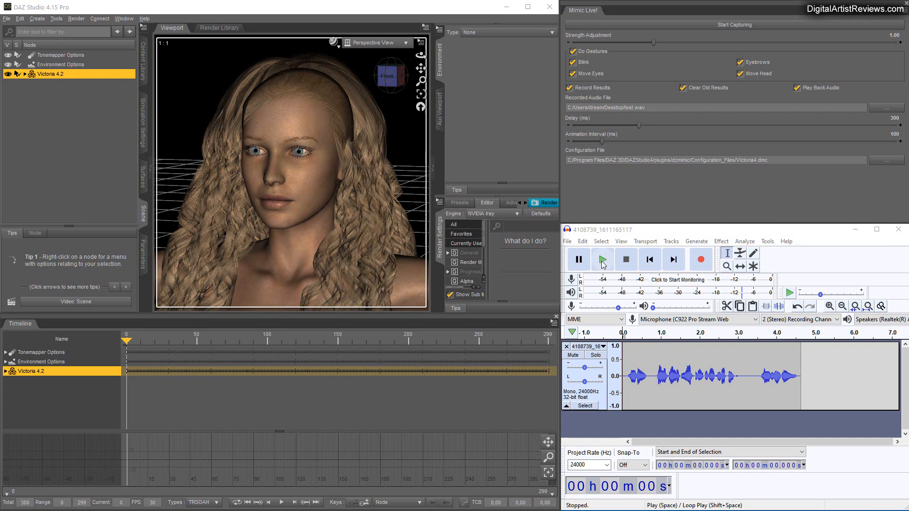
{"action": "left_click", "coordinate": [601, 259]}
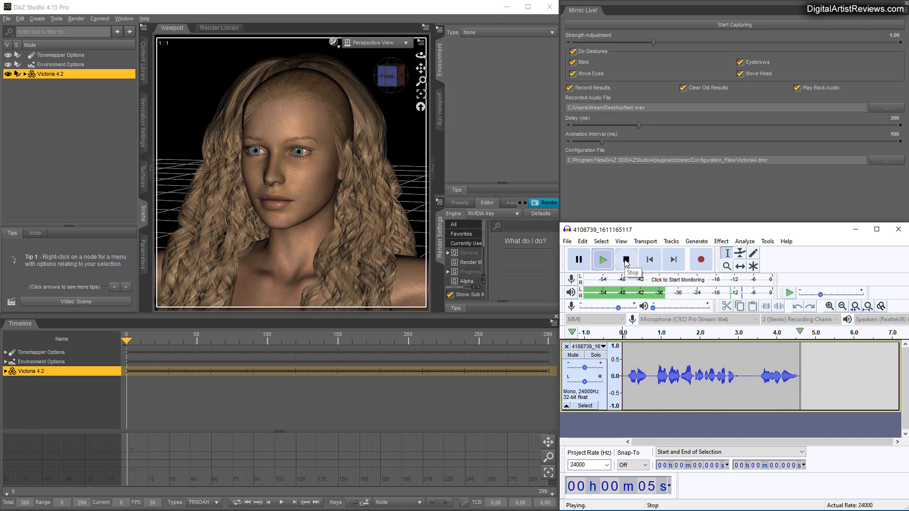
{"action": "left_click", "coordinate": [626, 259]}
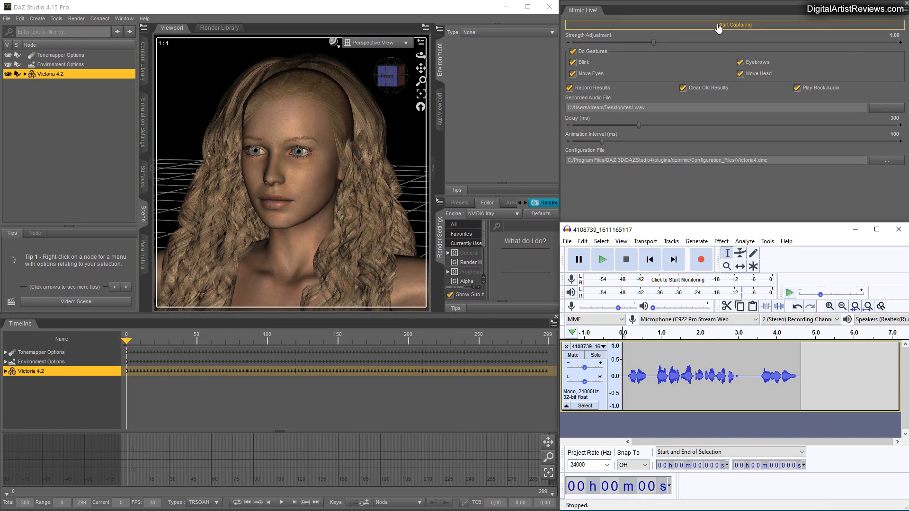
{"action": "mouse_move", "coordinate": [711, 56]}
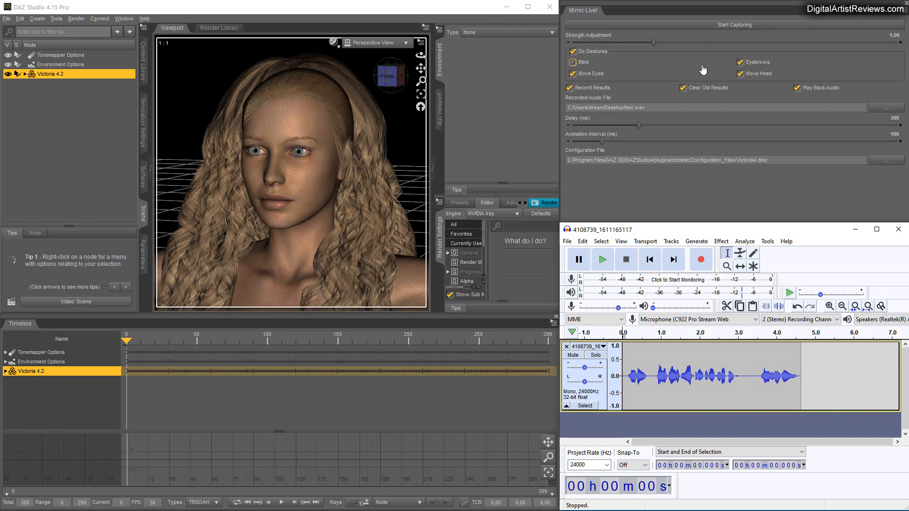
{"action": "mouse_move", "coordinate": [841, 365]}
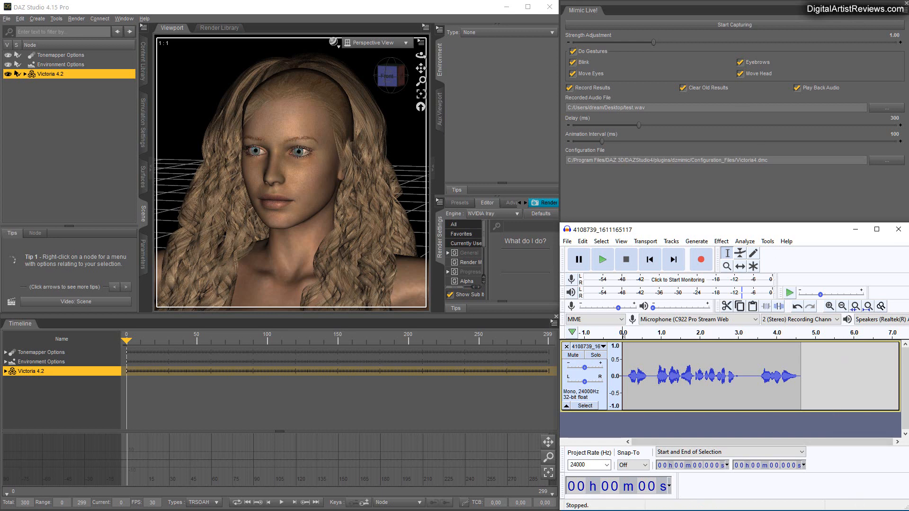
{"action": "mouse_move", "coordinate": [461, 401]}
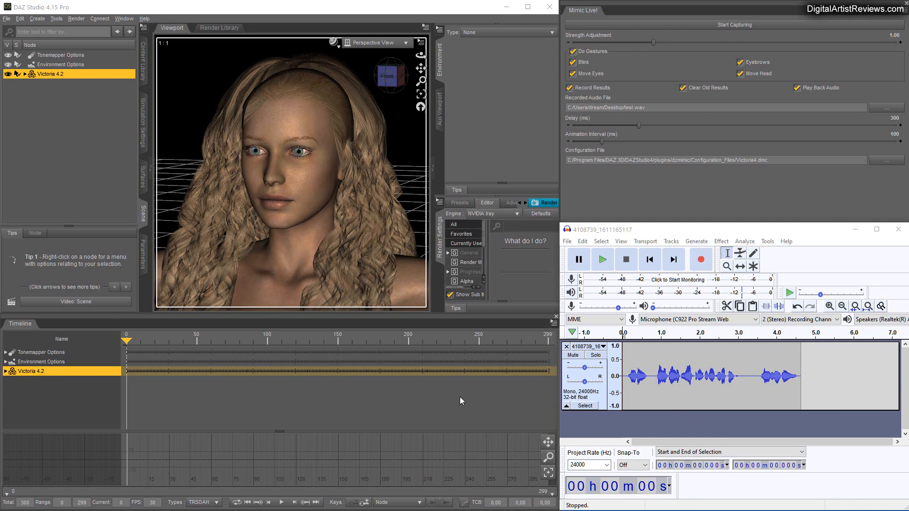
{"action": "mouse_move", "coordinate": [470, 403]}
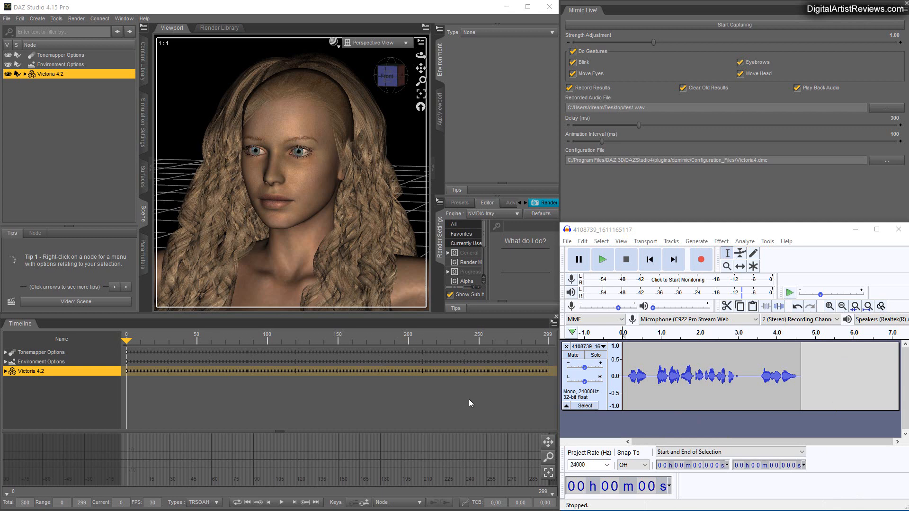
{"action": "mouse_move", "coordinate": [480, 392]}
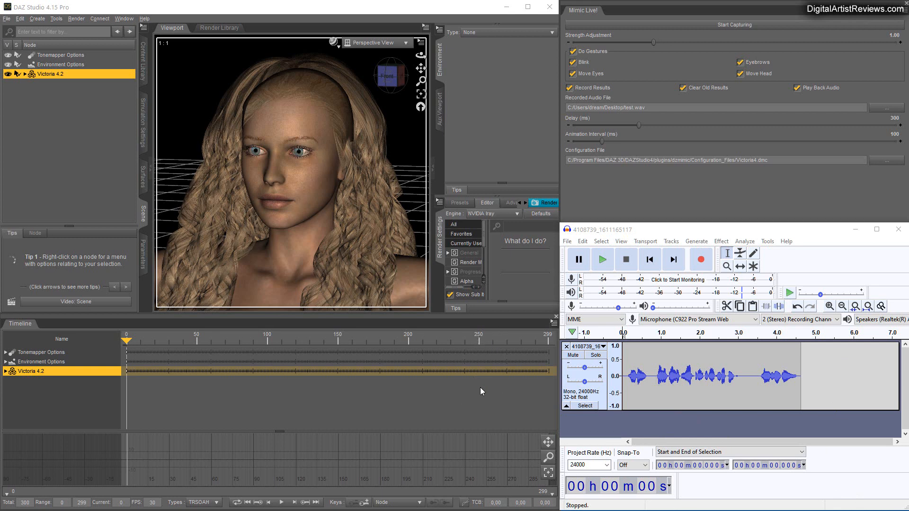
{"action": "mouse_move", "coordinate": [511, 401]}
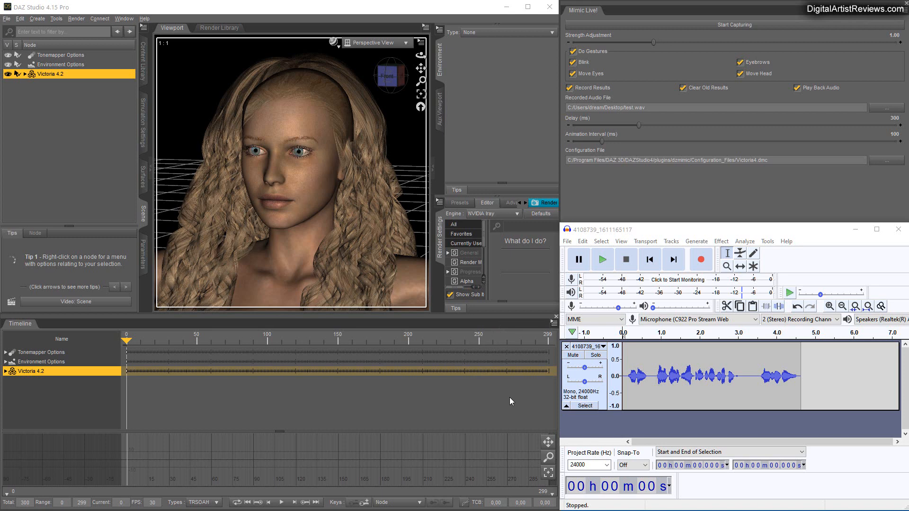
{"action": "mouse_move", "coordinate": [504, 403]}
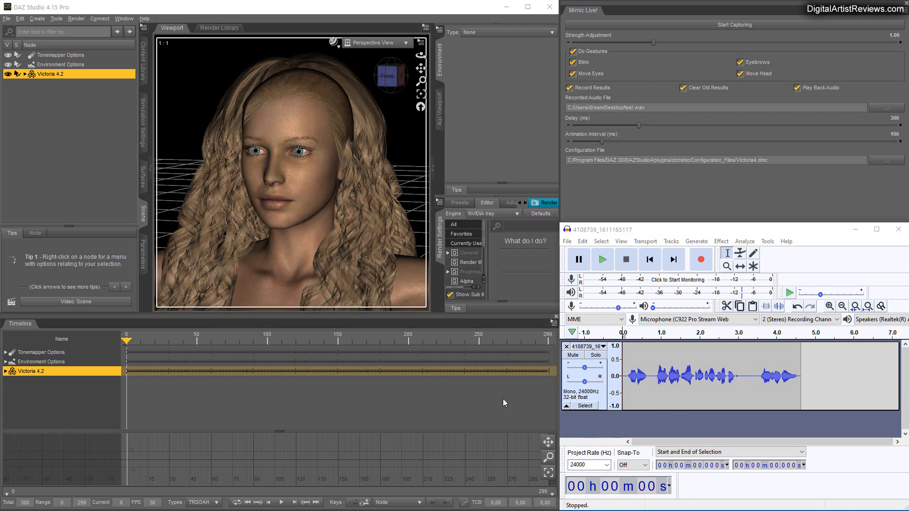
{"action": "mouse_move", "coordinate": [671, 235]}
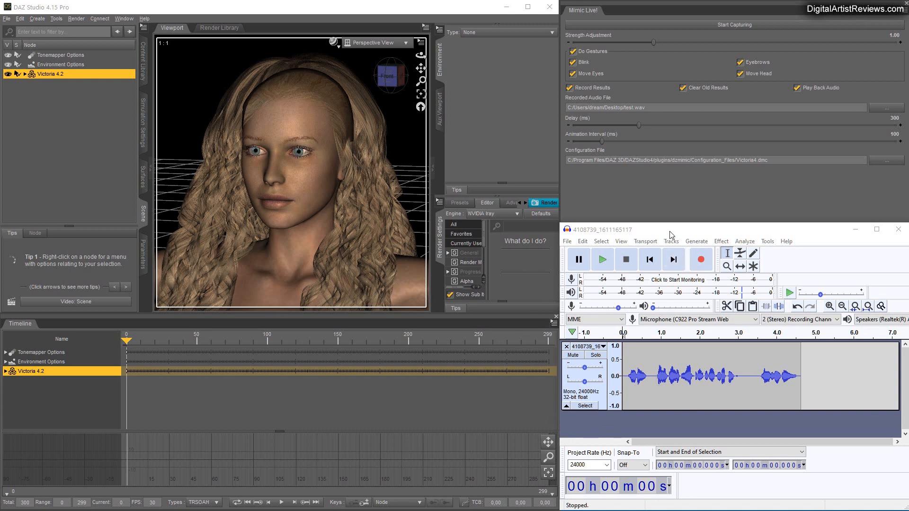
{"action": "left_click", "coordinate": [595, 318]}
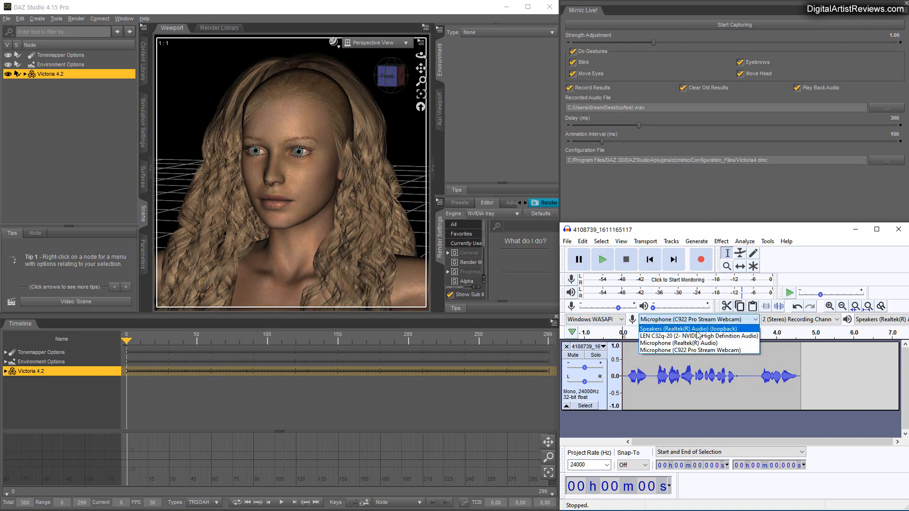
{"action": "left_click", "coordinate": [691, 329]}
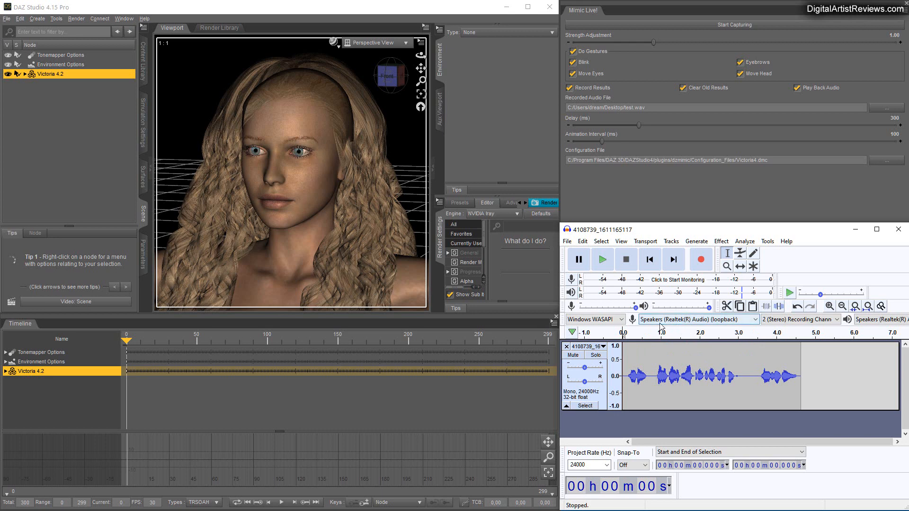
{"action": "mouse_move", "coordinate": [659, 330]}
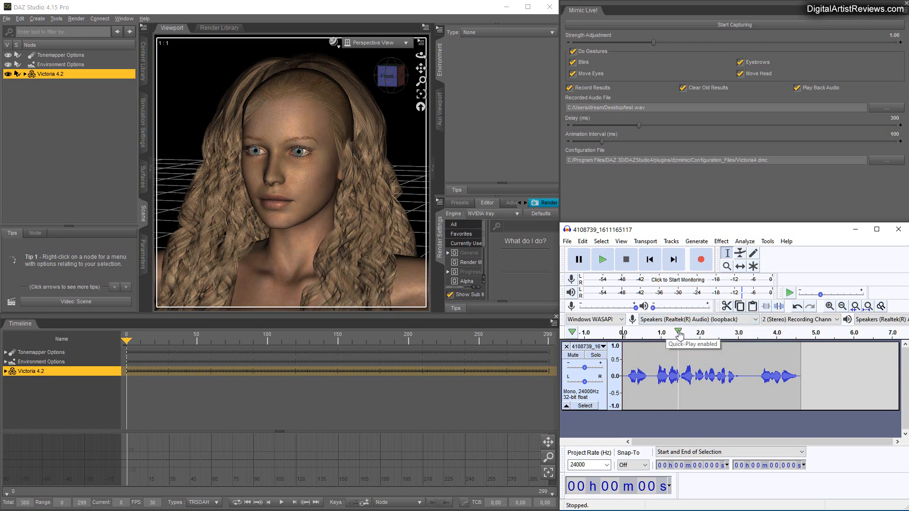
{"action": "mouse_move", "coordinate": [695, 319]}
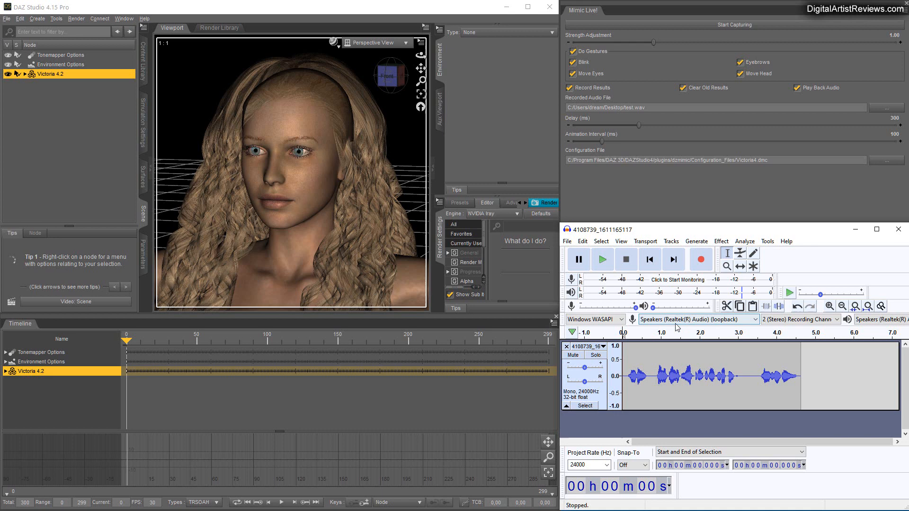
{"action": "mouse_move", "coordinate": [675, 320]}
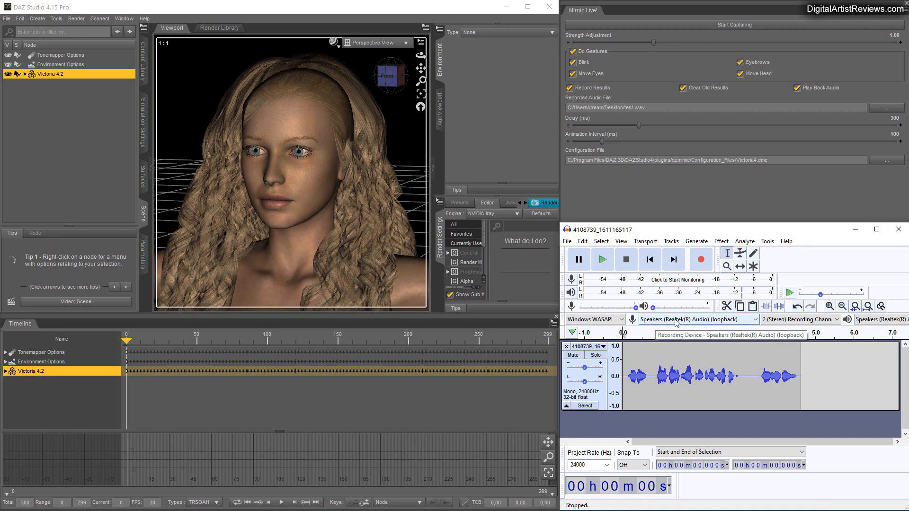
{"action": "left_click", "coordinate": [592, 319]}
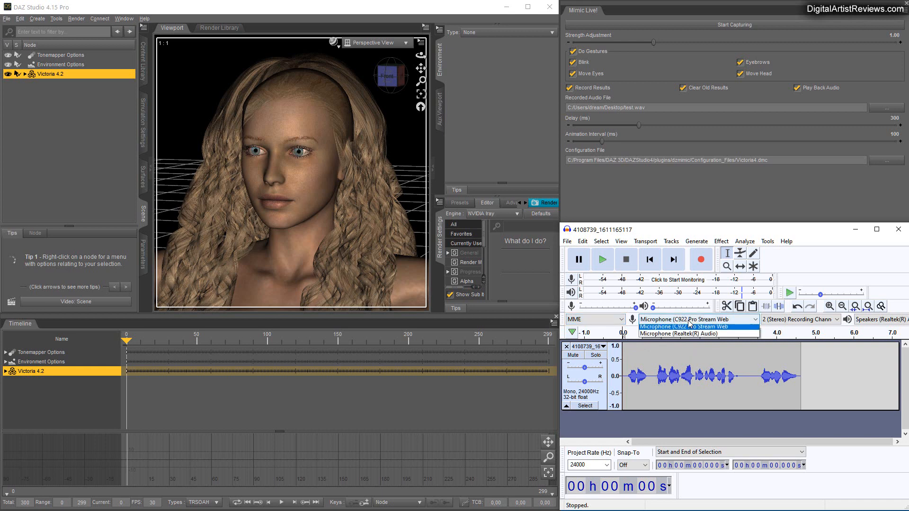
{"action": "left_click", "coordinate": [696, 326]}
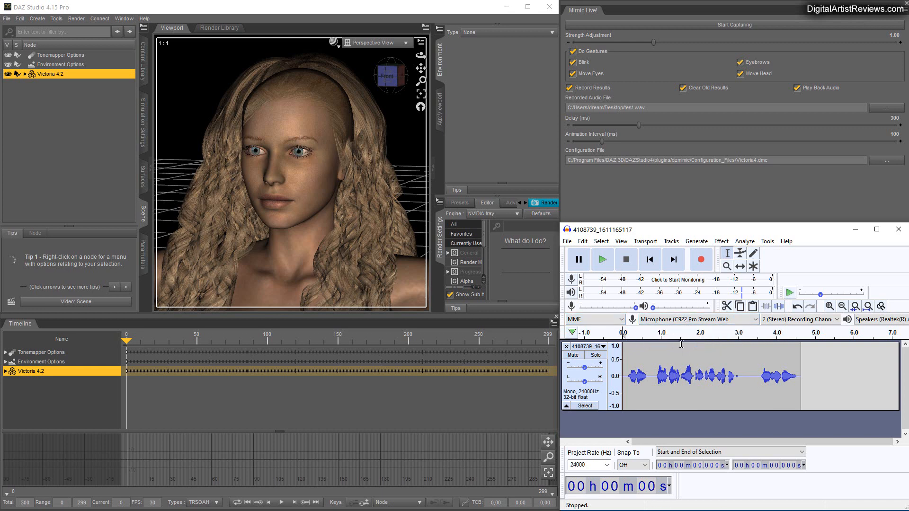
{"action": "mouse_move", "coordinate": [572, 354]}
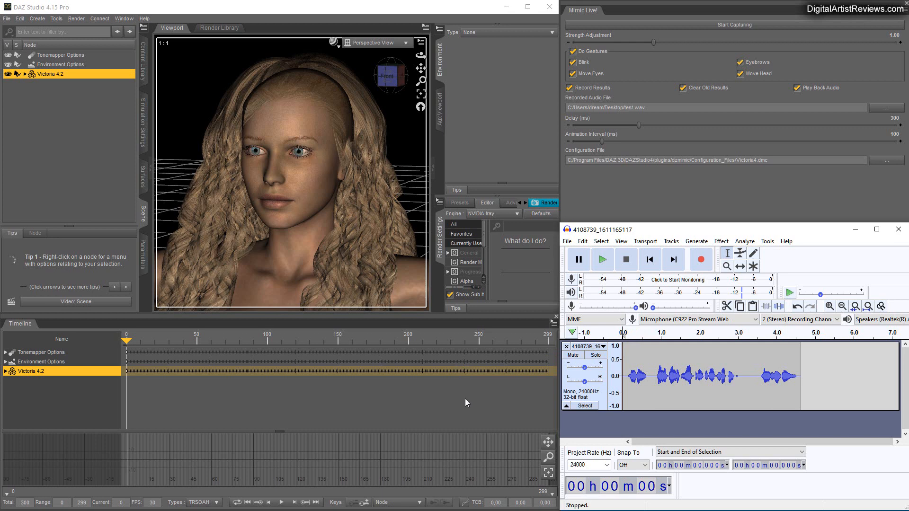
{"action": "mouse_move", "coordinate": [799, 423]}
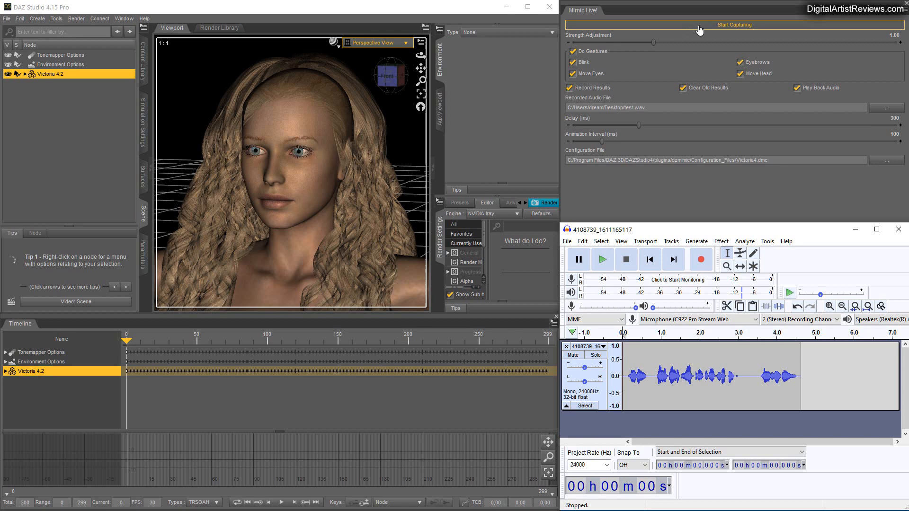
Run and stop a Mimic Live capture, keying about 499 frames on Victoria 4.2
{"action": "left_click", "coordinate": [734, 24]}
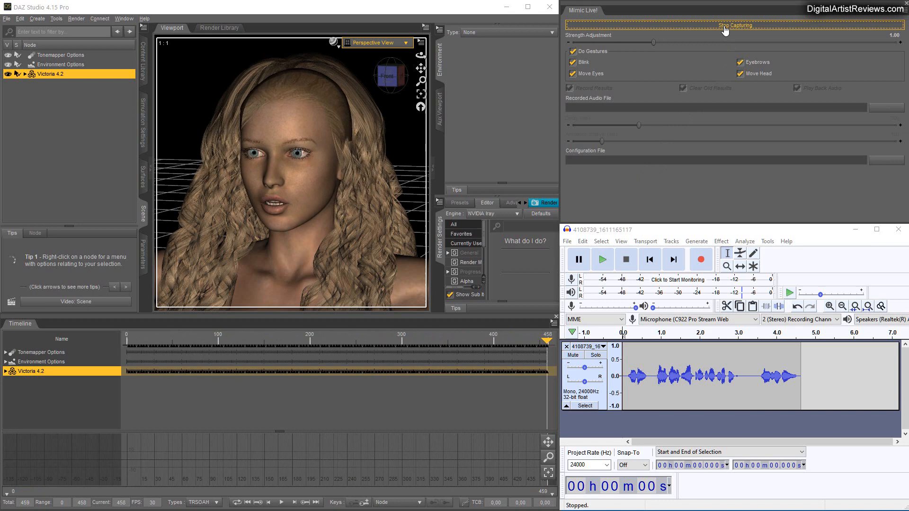
{"action": "left_click", "coordinate": [734, 26]}
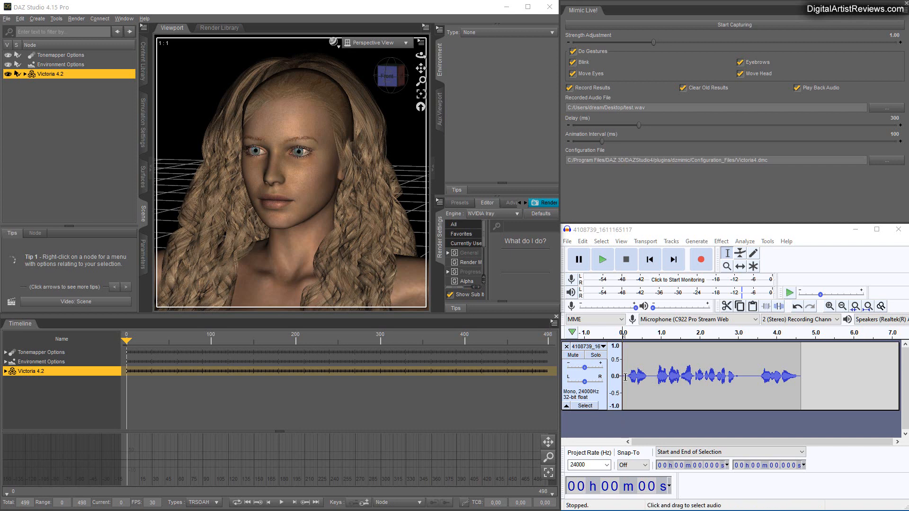
{"action": "mouse_move", "coordinate": [640, 384]}
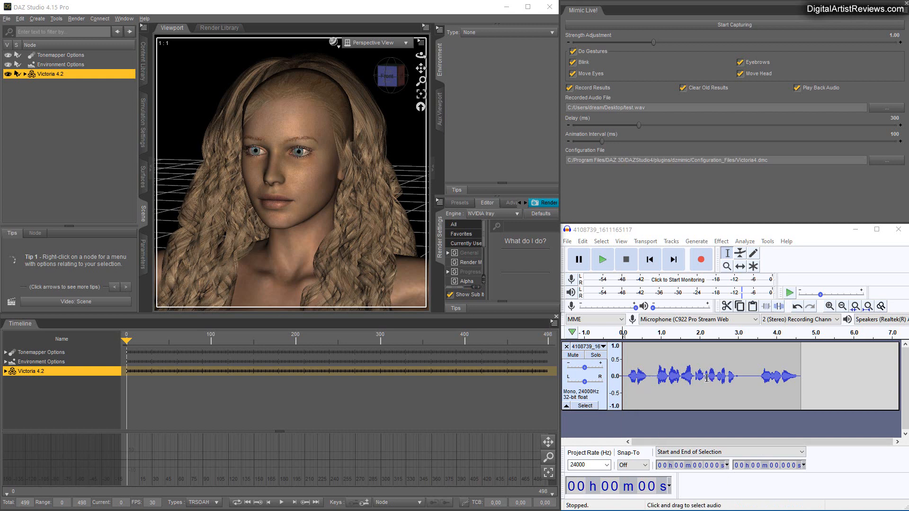
{"action": "mouse_move", "coordinate": [634, 132]}
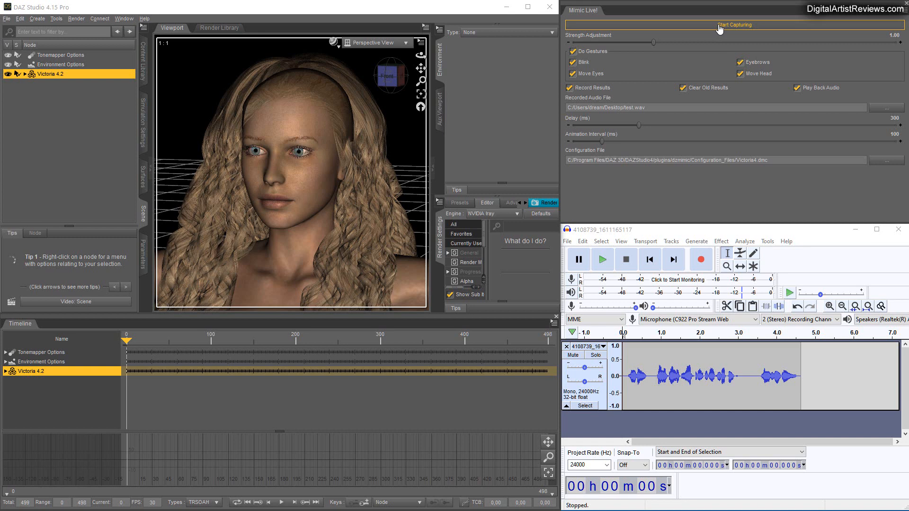
{"action": "left_click", "coordinate": [601, 259]}
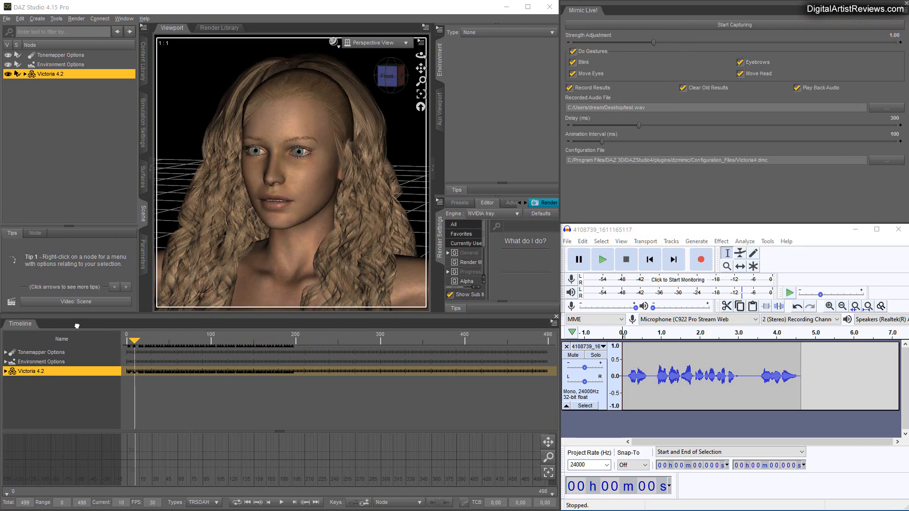
{"action": "left_click", "coordinate": [282, 502]}
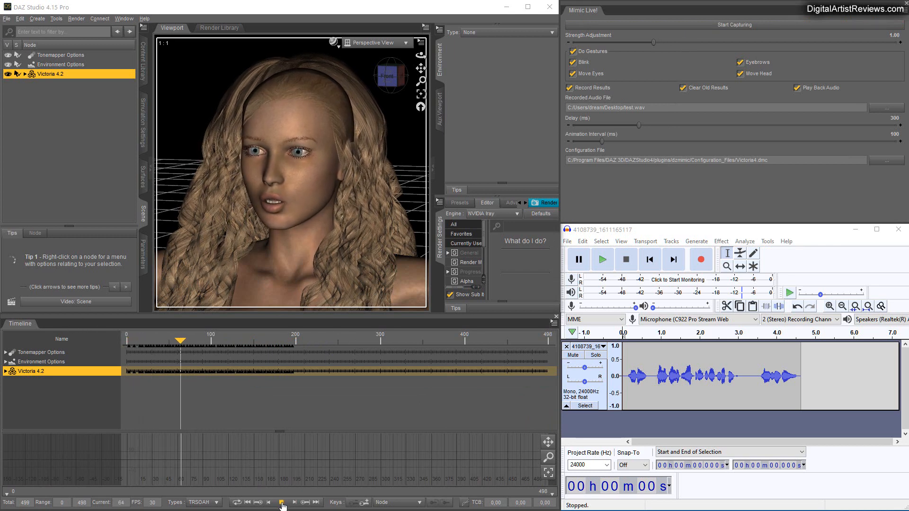
{"action": "left_click", "coordinate": [281, 502]}
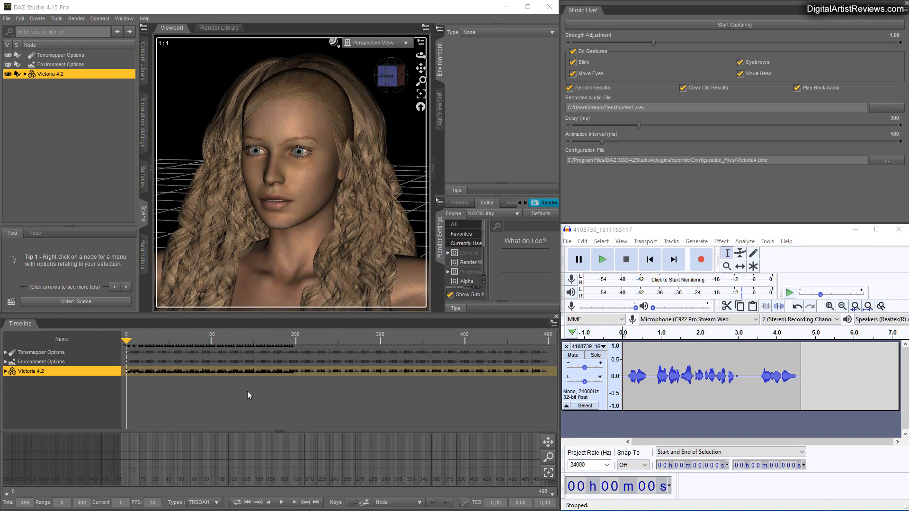
{"action": "mouse_move", "coordinate": [380, 451]}
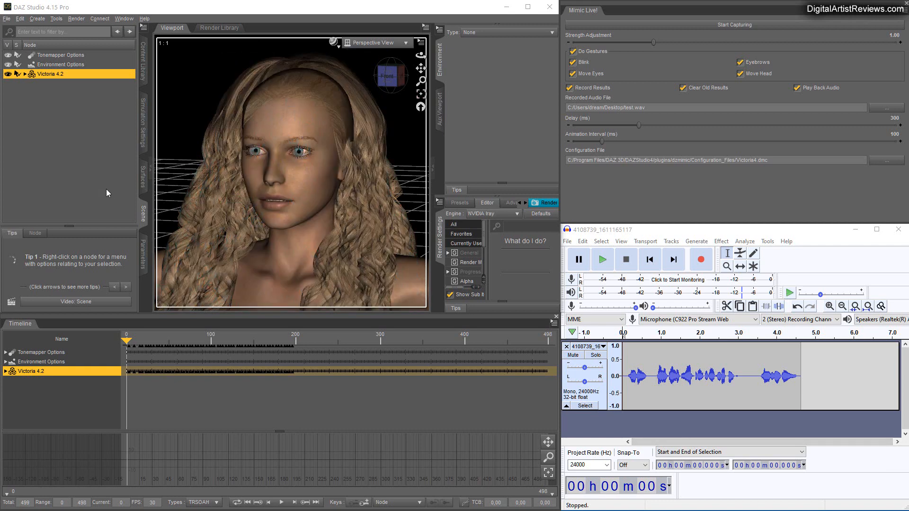
{"action": "mouse_move", "coordinate": [769, 28]}
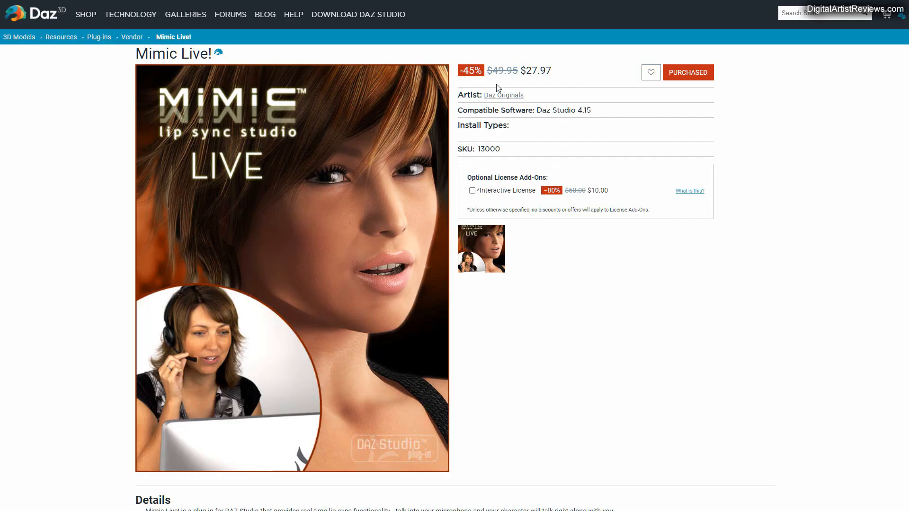
{"action": "mouse_move", "coordinate": [591, 268]}
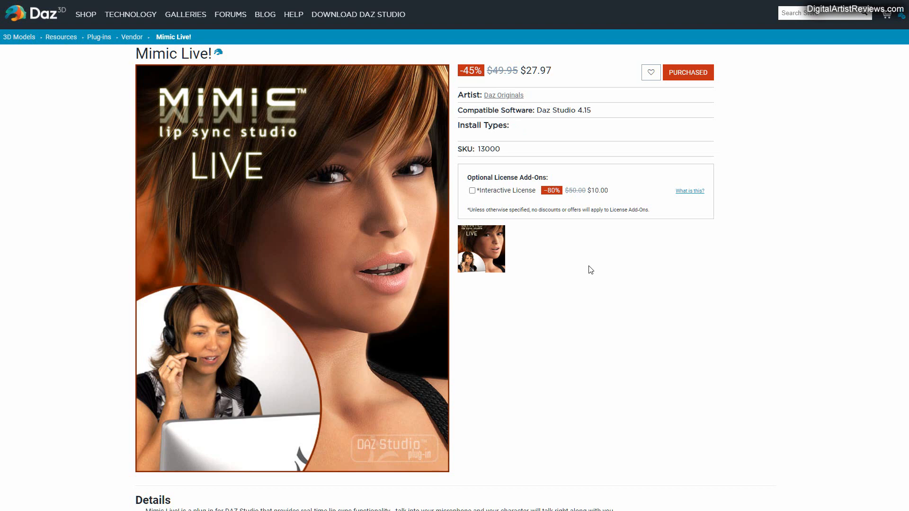
{"action": "mouse_move", "coordinate": [590, 271]}
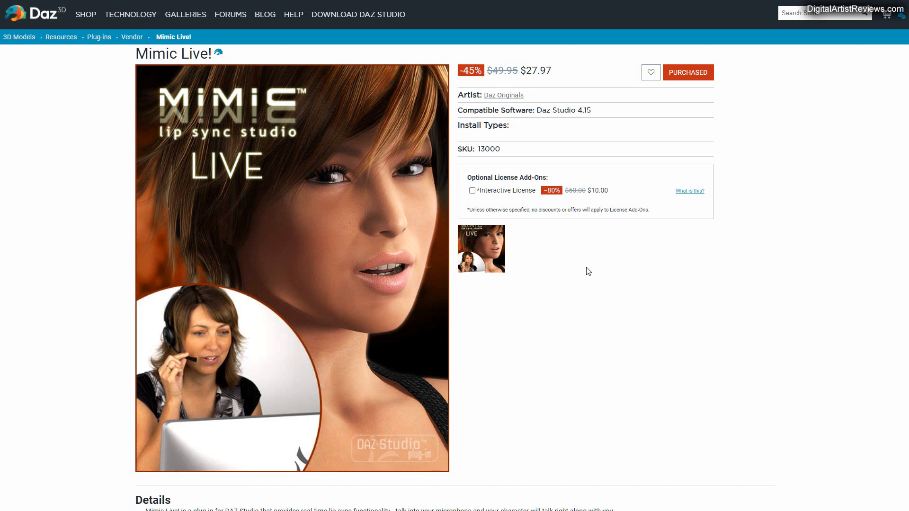
{"action": "mouse_move", "coordinate": [584, 273]}
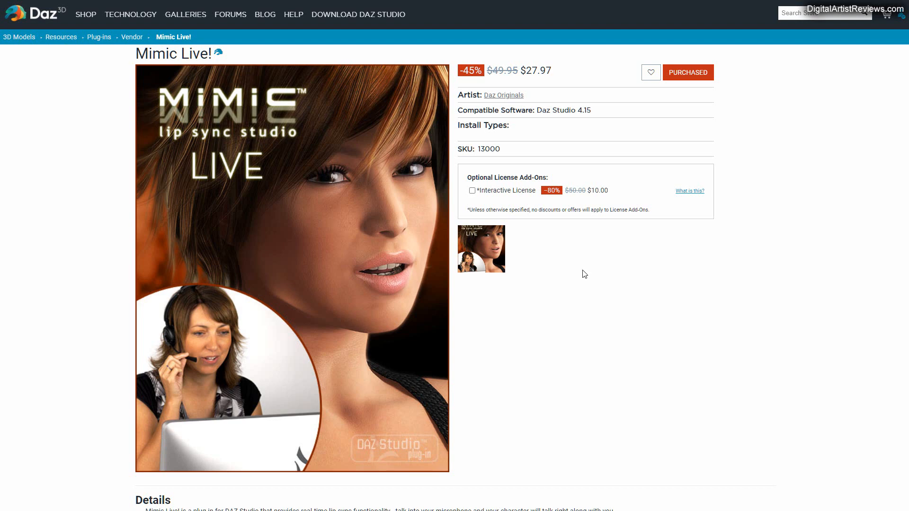
{"action": "mouse_move", "coordinate": [583, 274]}
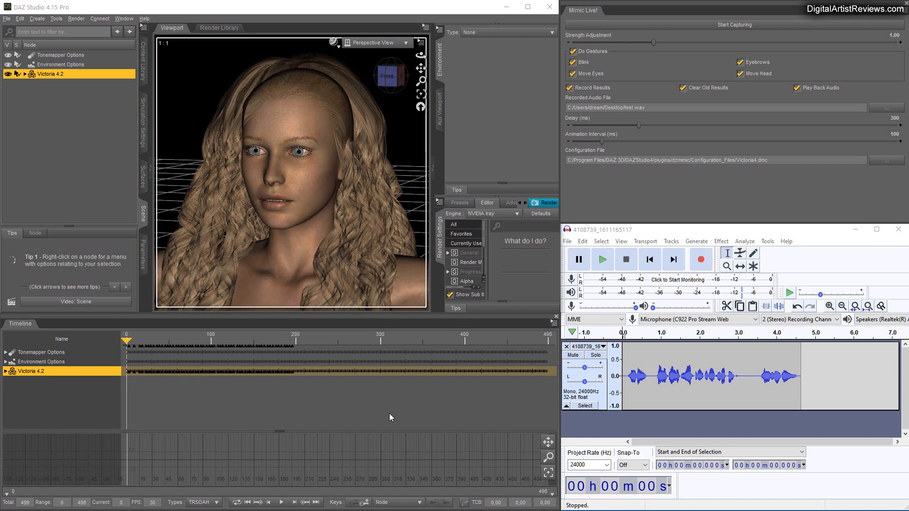
{"action": "mouse_move", "coordinate": [485, 419]}
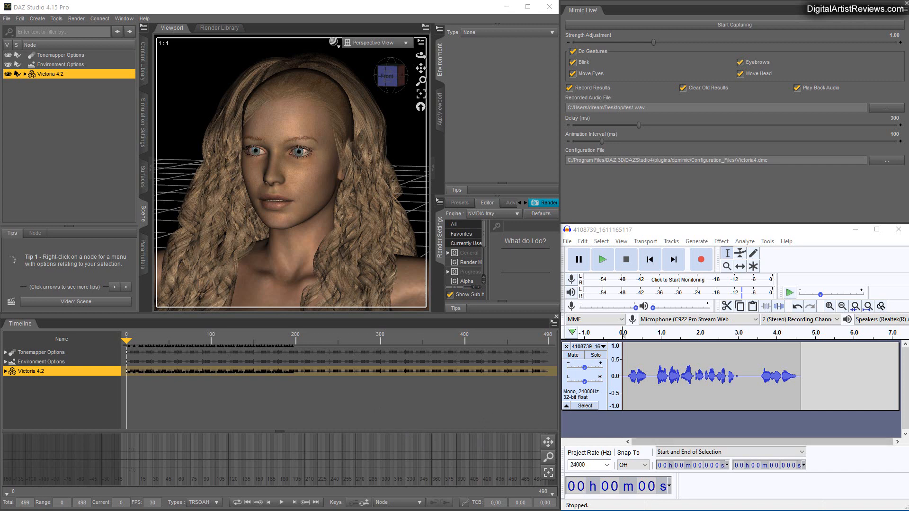
{"action": "mouse_move", "coordinate": [574, 473]}
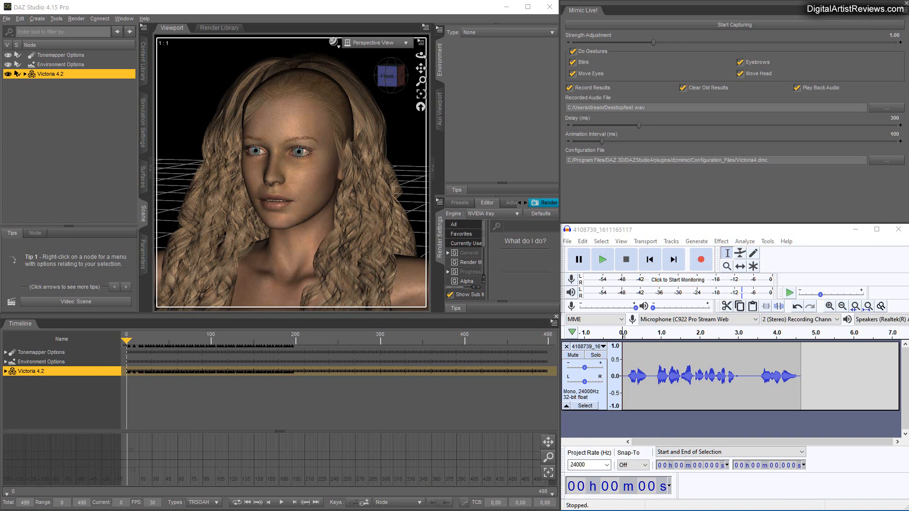
{"action": "mouse_move", "coordinate": [801, 364]}
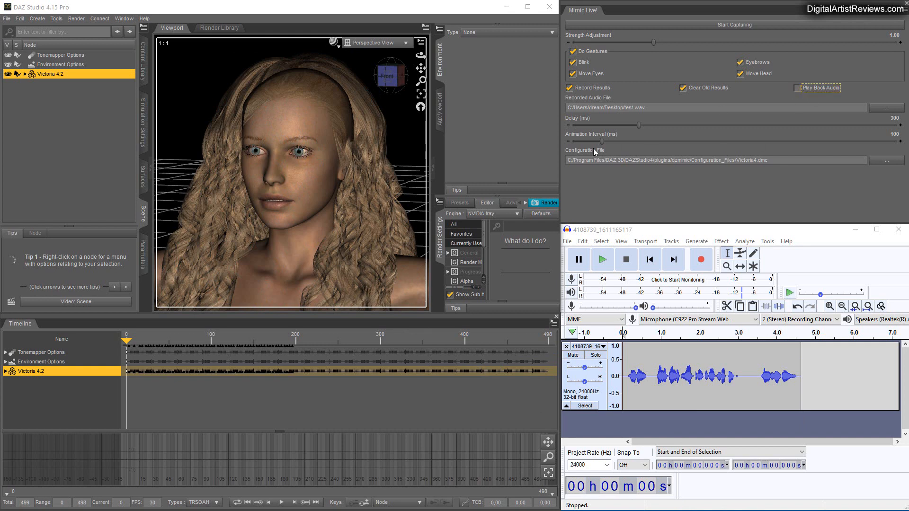
Play the Victoria 4.2 animation with the Audacity test audio, stopping near frame 242
{"action": "left_click", "coordinate": [574, 87]}
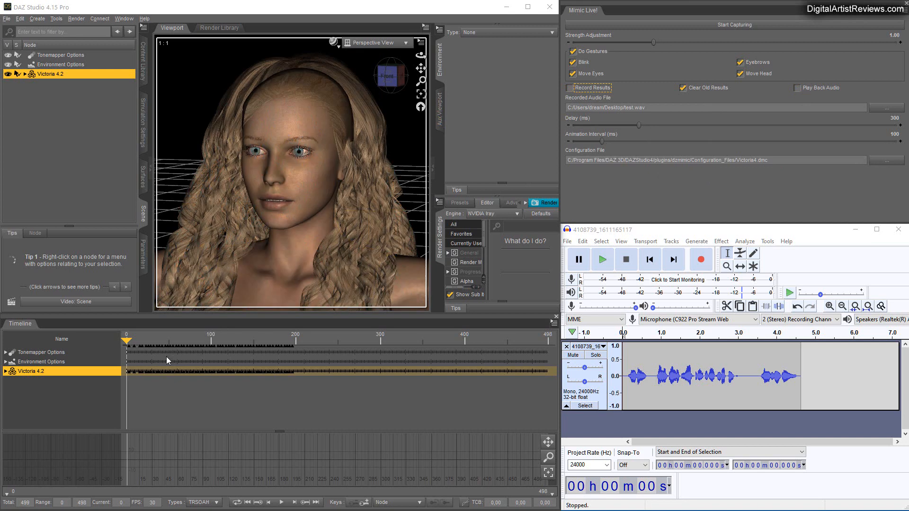
{"action": "mouse_move", "coordinate": [244, 470]}
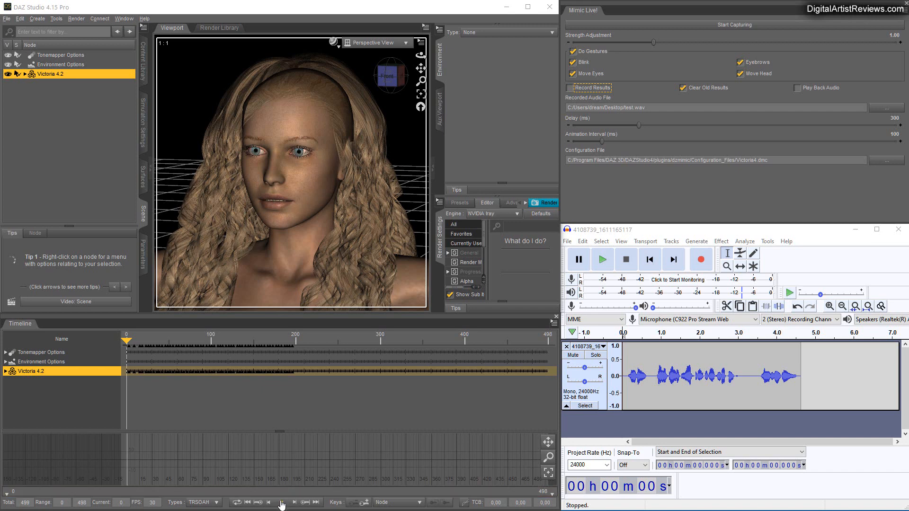
{"action": "left_click", "coordinate": [601, 259]}
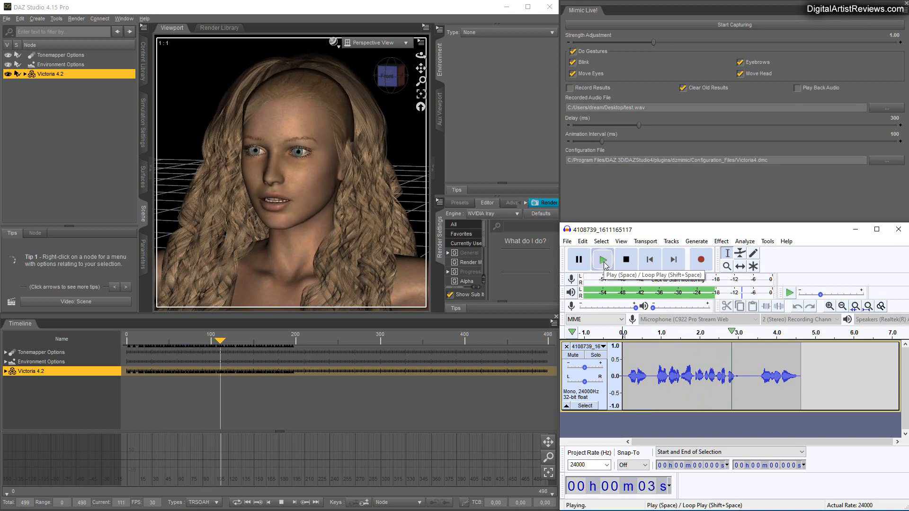
{"action": "left_click", "coordinate": [625, 259]}
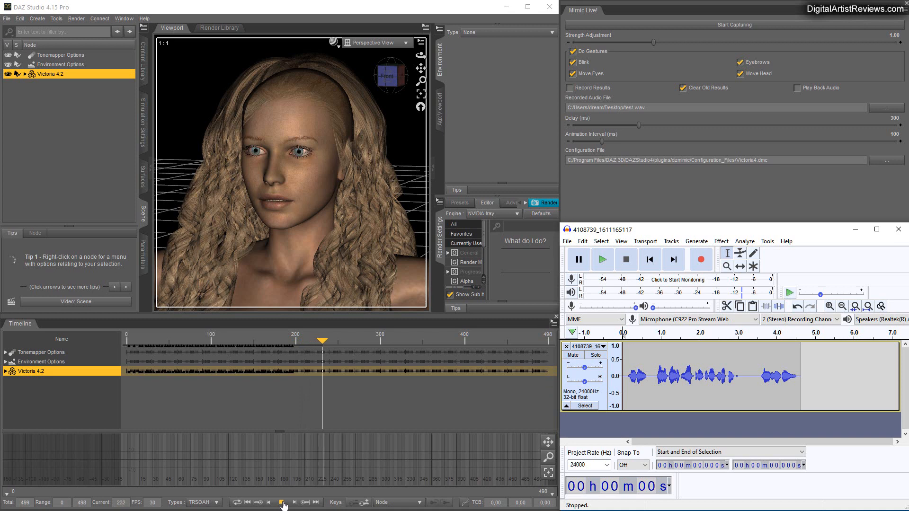
{"action": "left_click", "coordinate": [283, 501]}
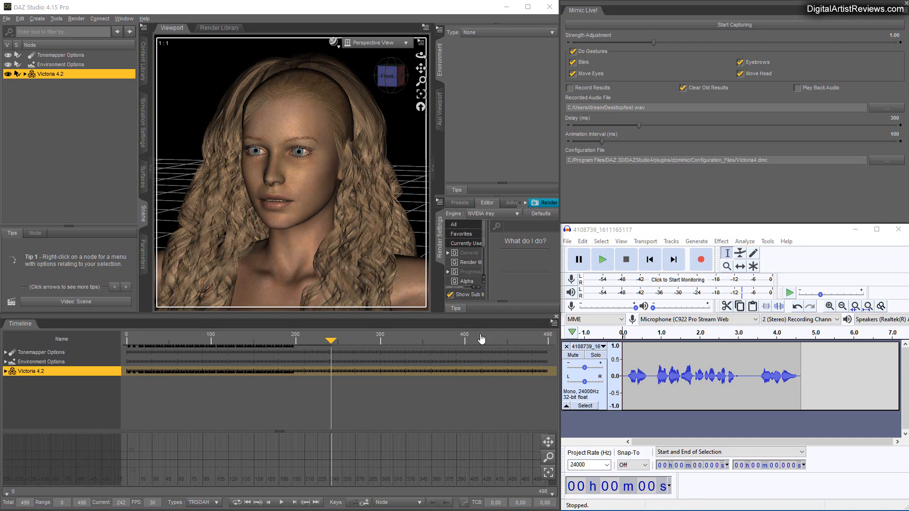
{"action": "mouse_move", "coordinate": [367, 284]}
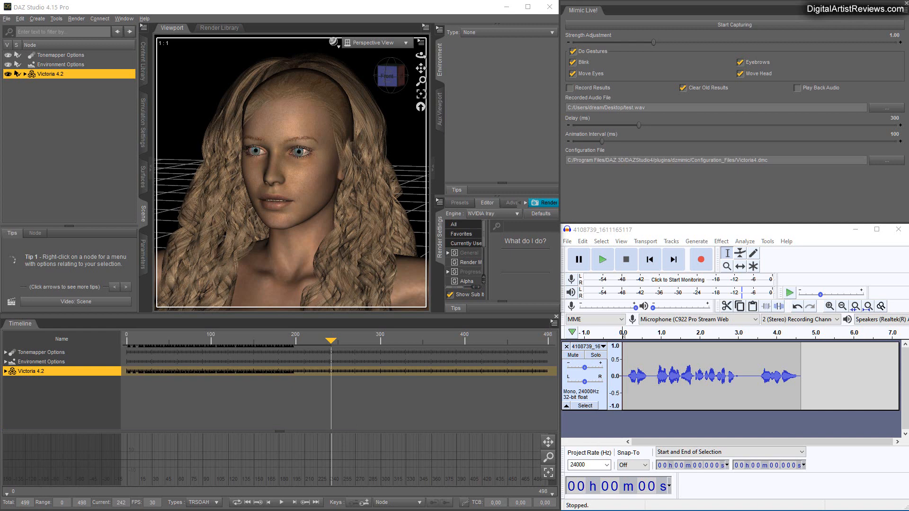
Delete Victoria 4.2 and load Genesis 8 Basic Female from the Genesis 8 Female folder
{"action": "right_click", "coordinate": [49, 73]}
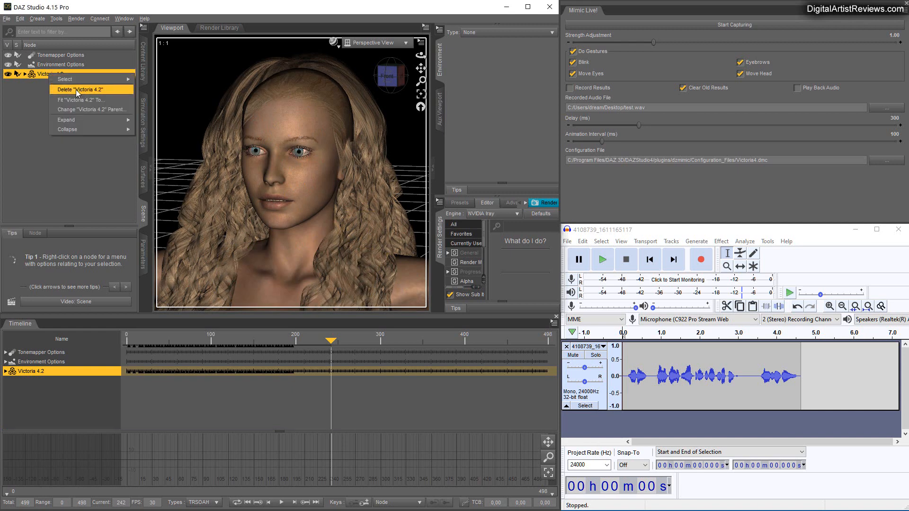
{"action": "left_click", "coordinate": [79, 90]}
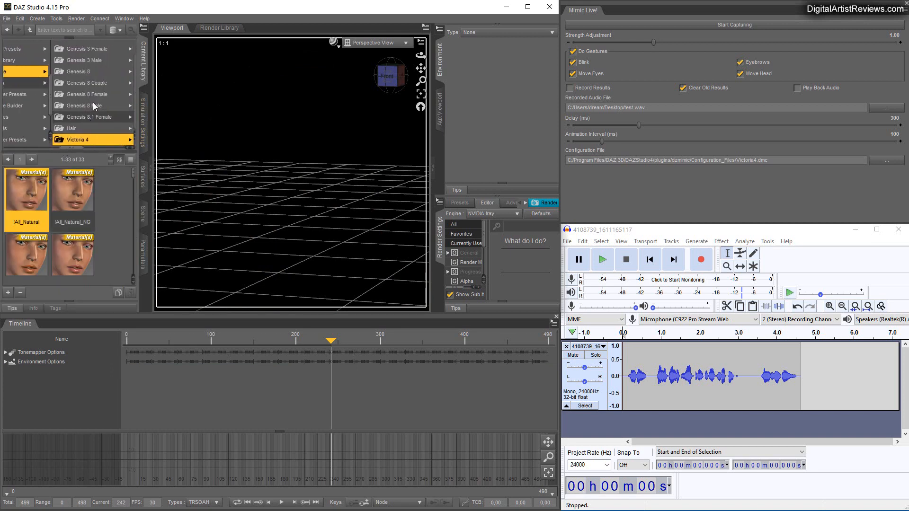
{"action": "left_click", "coordinate": [84, 93]}
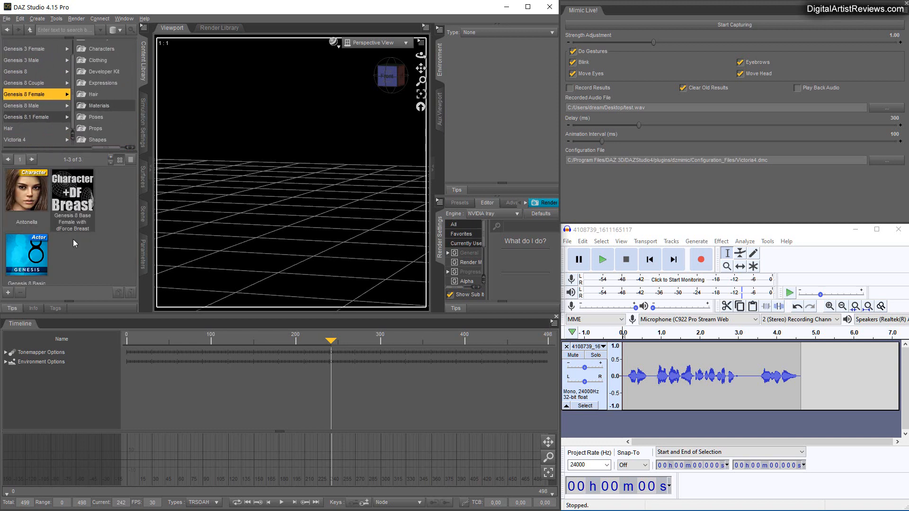
{"action": "double_click", "coordinate": [26, 188]}
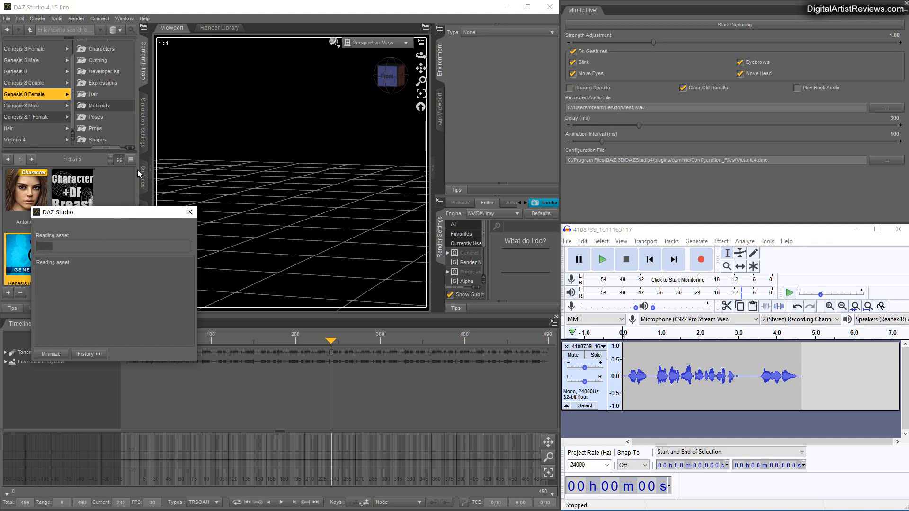
{"action": "mouse_move", "coordinate": [131, 191]}
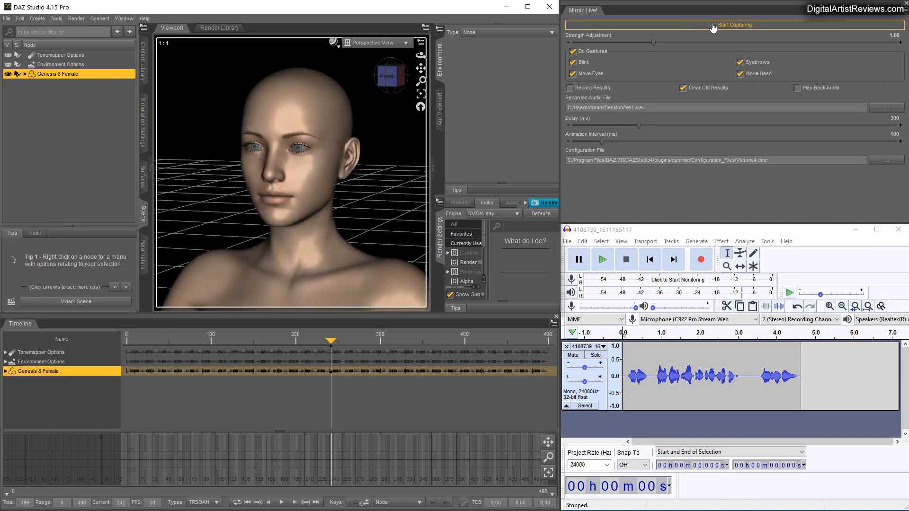
{"action": "mouse_move", "coordinate": [708, 28]}
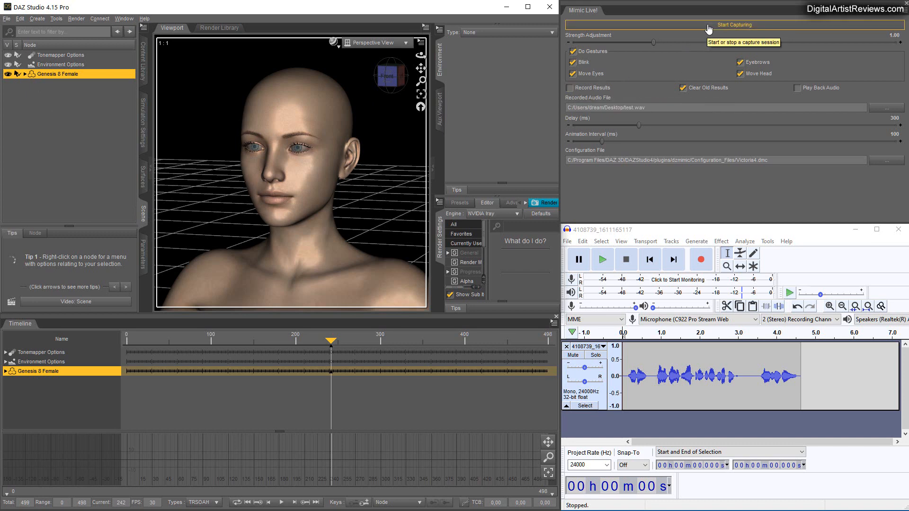
Run a start/stop capture test, then switch the Mimic Live configuration from Victoria4.dmc to Genesis.dmc
{"action": "left_click", "coordinate": [733, 24]}
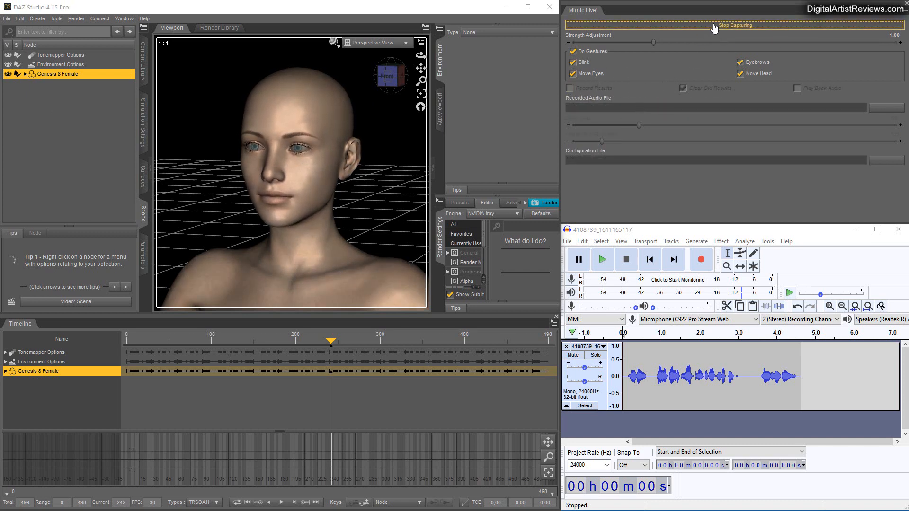
{"action": "left_click", "coordinate": [735, 26]}
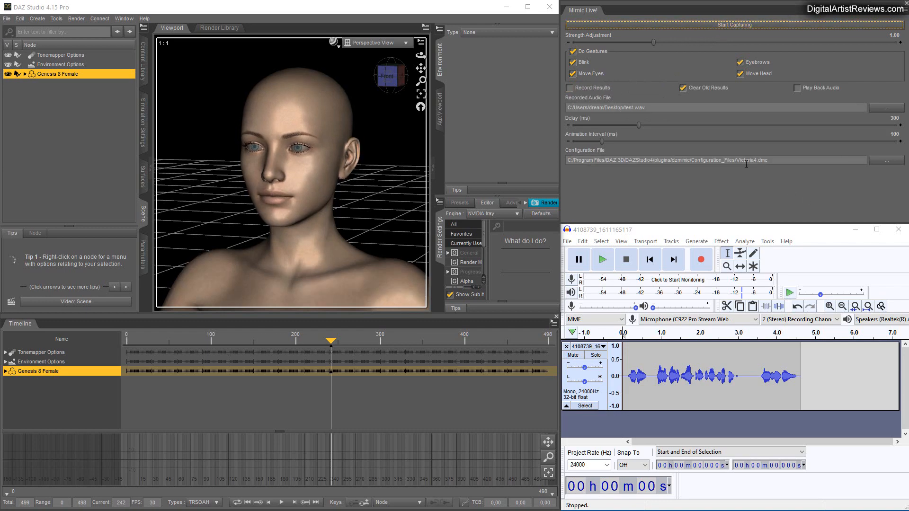
{"action": "left_click", "coordinate": [886, 160]}
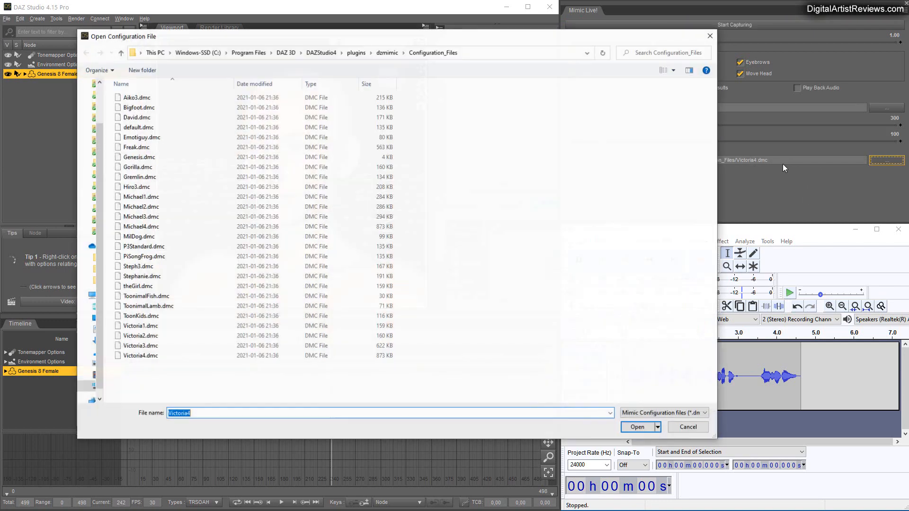
{"action": "left_click", "coordinate": [139, 158]}
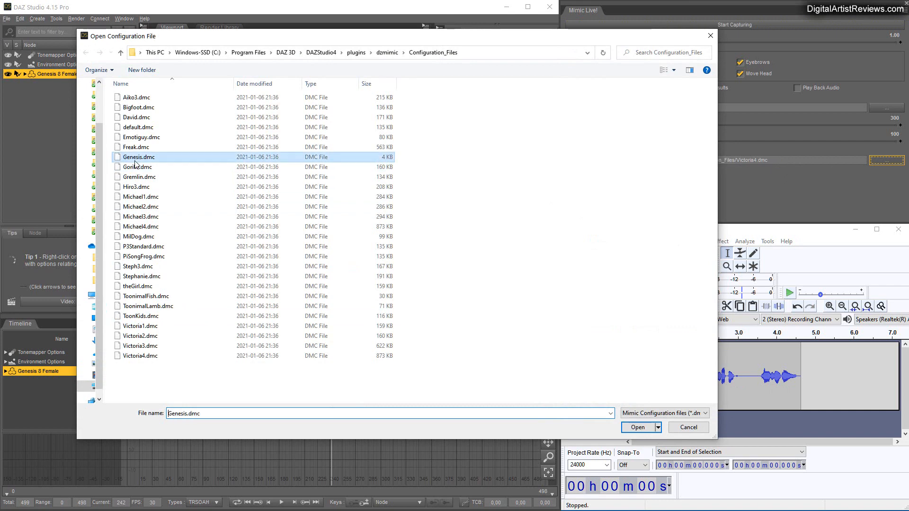
{"action": "left_click", "coordinate": [636, 427]}
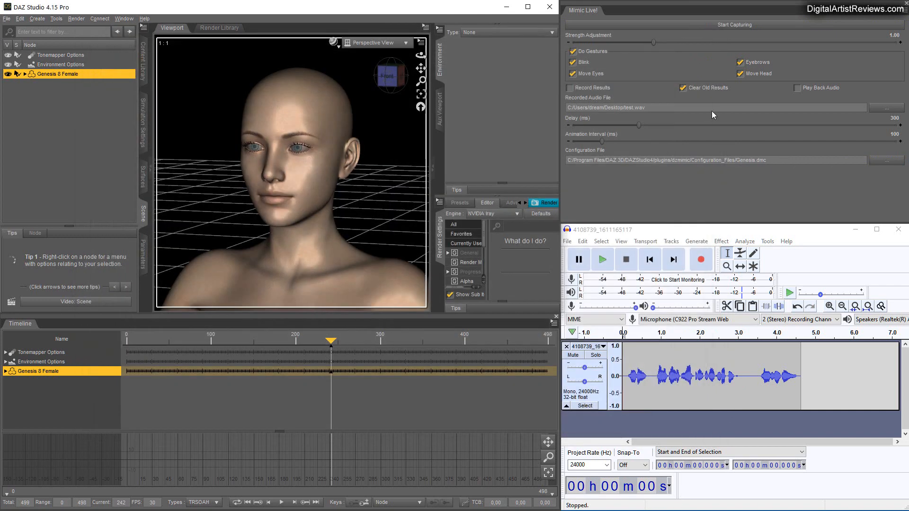
{"action": "left_click", "coordinate": [734, 24]}
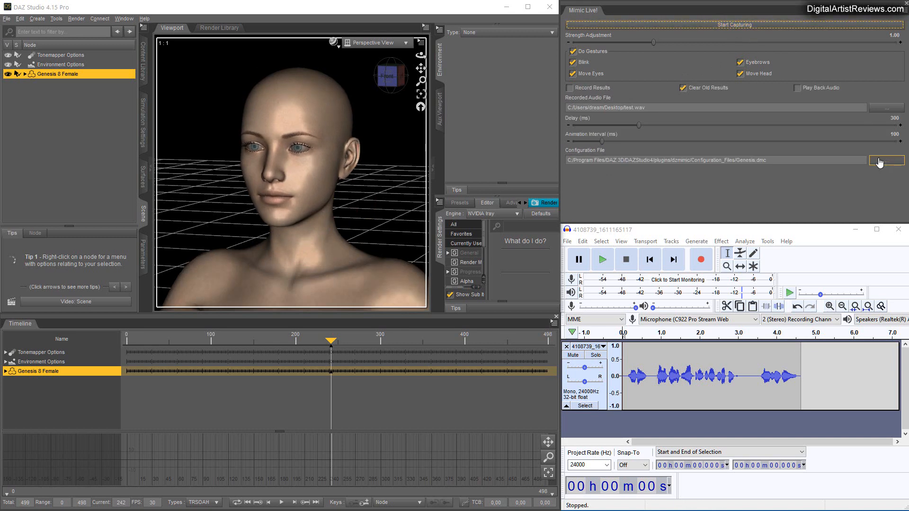
{"action": "mouse_move", "coordinate": [37, 74]}
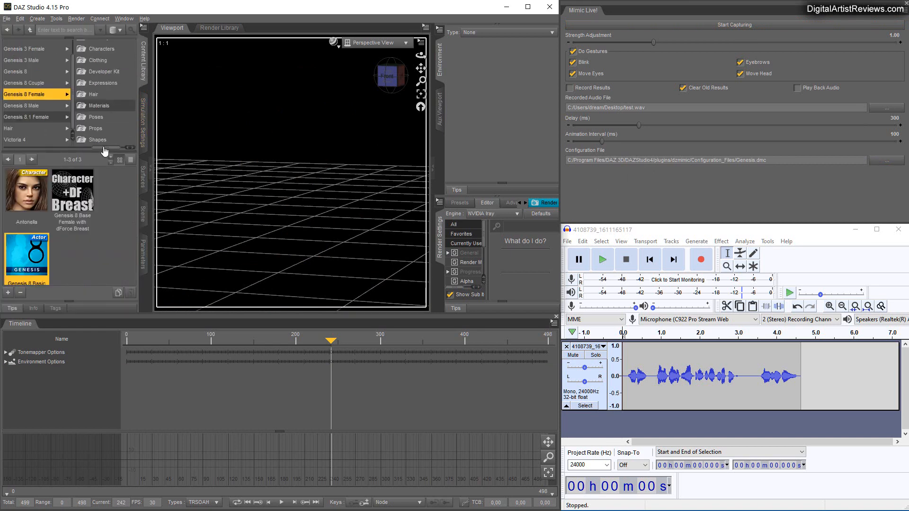
Load Genesis 3 Female from its content folder and reload Genesis.dmc as the Mimic Live configuration
{"action": "left_click", "coordinate": [35, 69]}
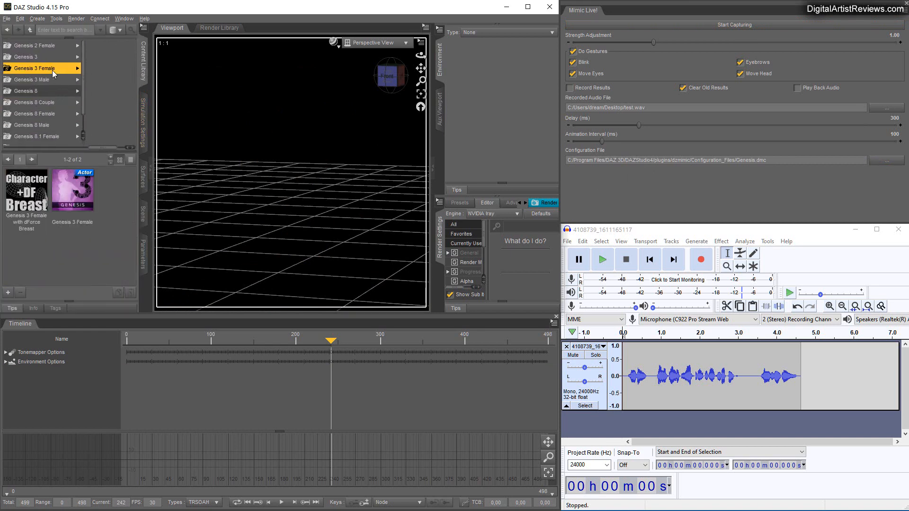
{"action": "double_click", "coordinate": [72, 189]}
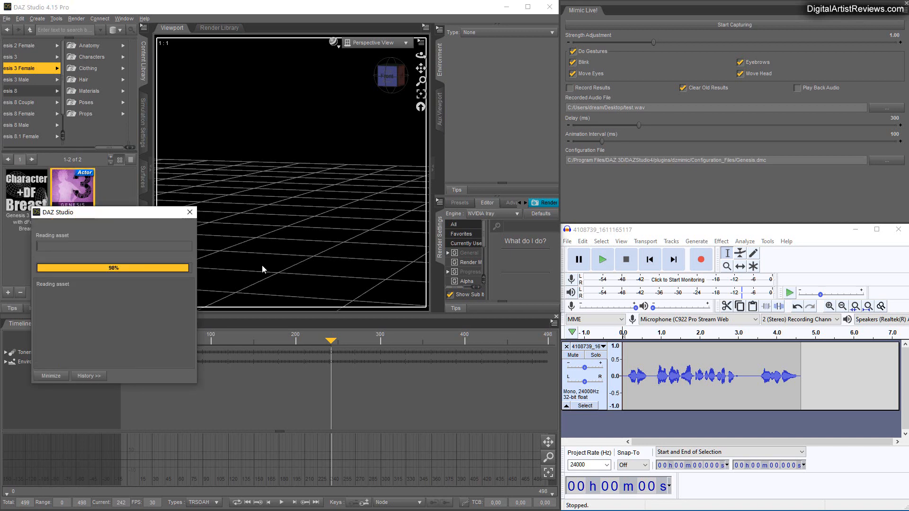
{"action": "mouse_move", "coordinate": [154, 190]}
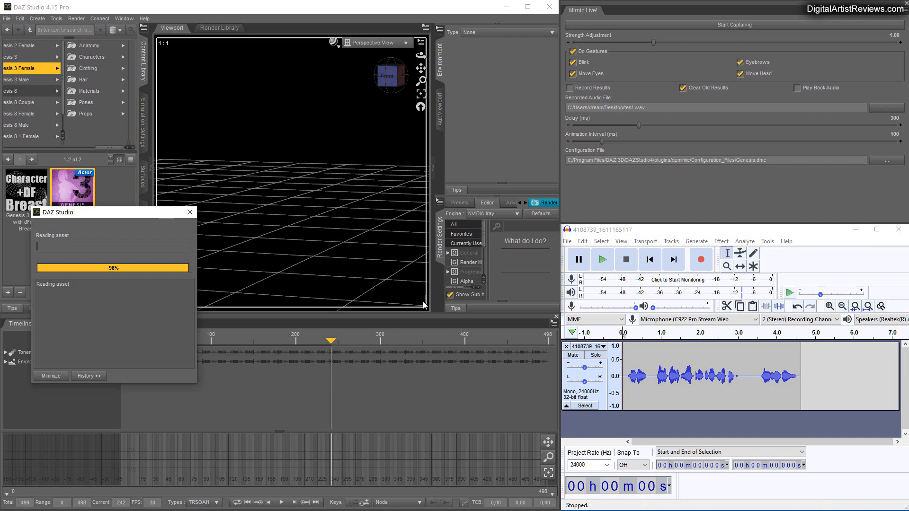
{"action": "mouse_move", "coordinate": [423, 305]}
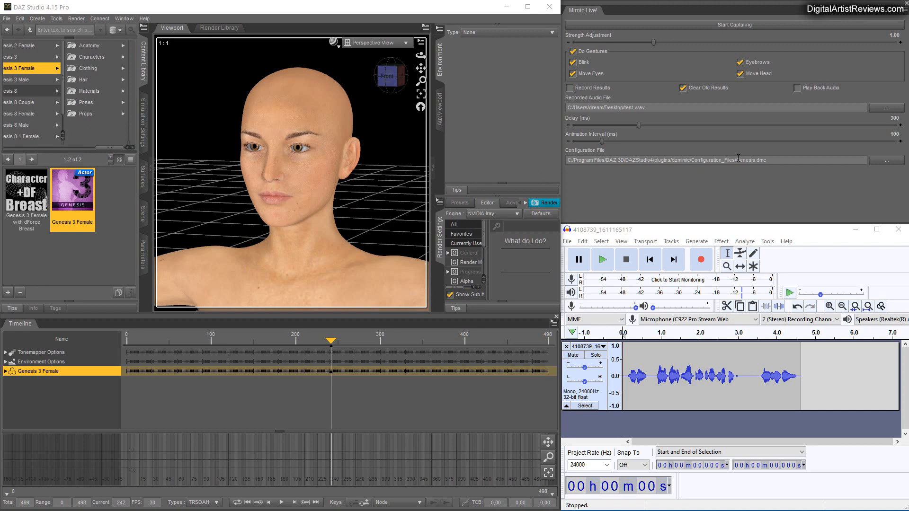
{"action": "left_click", "coordinate": [886, 160]}
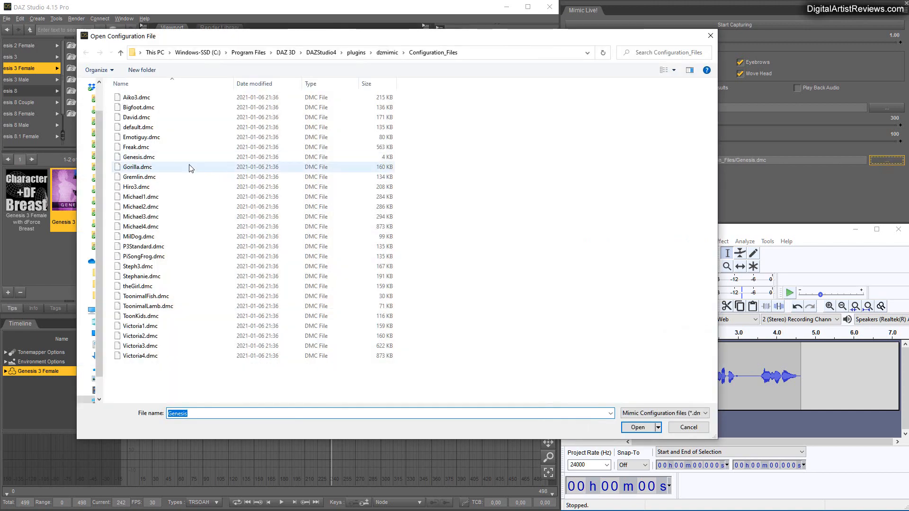
{"action": "left_click", "coordinate": [138, 157]}
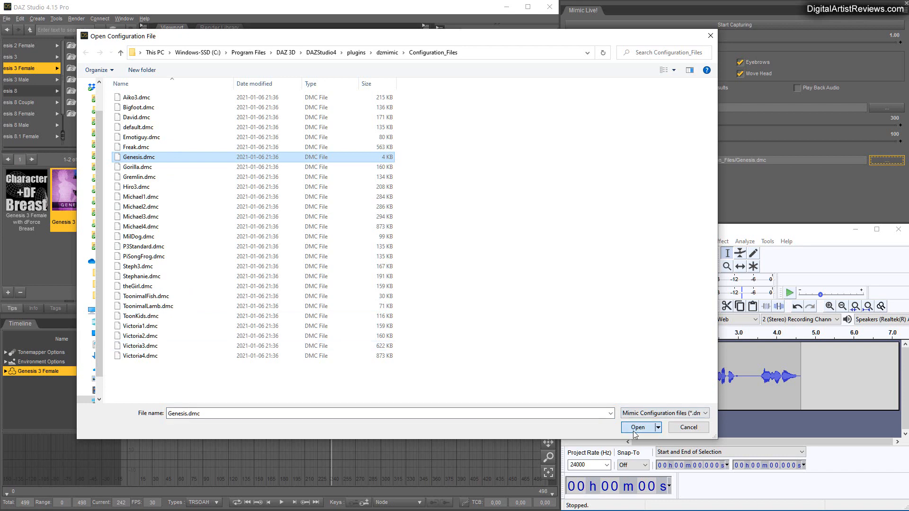
{"action": "left_click", "coordinate": [637, 427]}
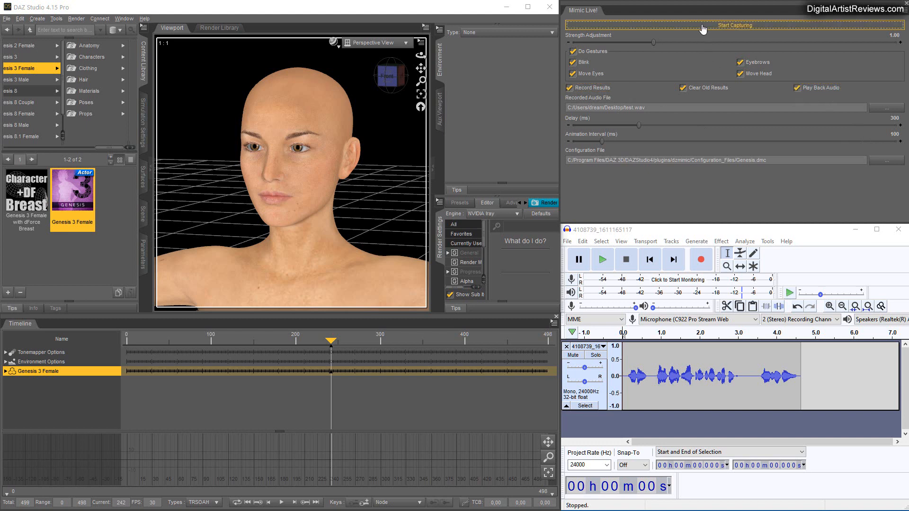
Run and stop a Mimic Live capture on Genesis 3 Female, extending the timeline to about 513 frames
{"action": "left_click", "coordinate": [734, 25]}
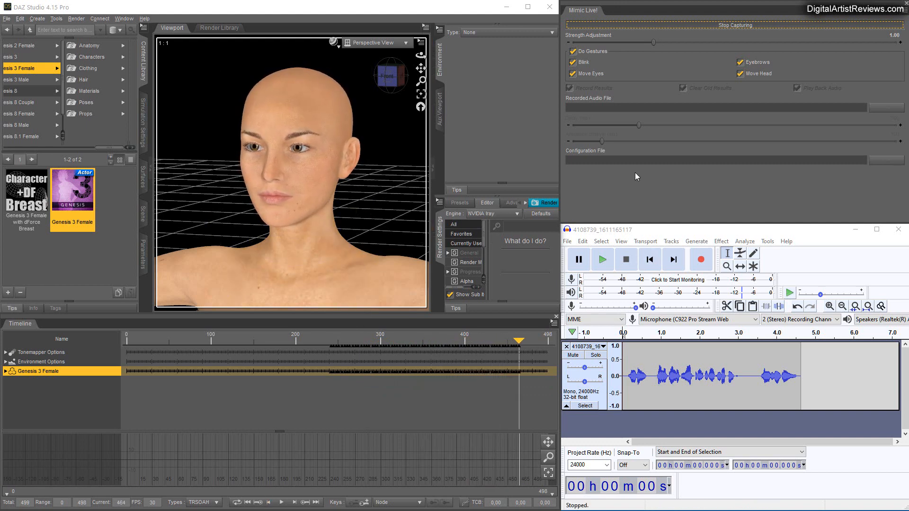
{"action": "left_click", "coordinate": [734, 25]}
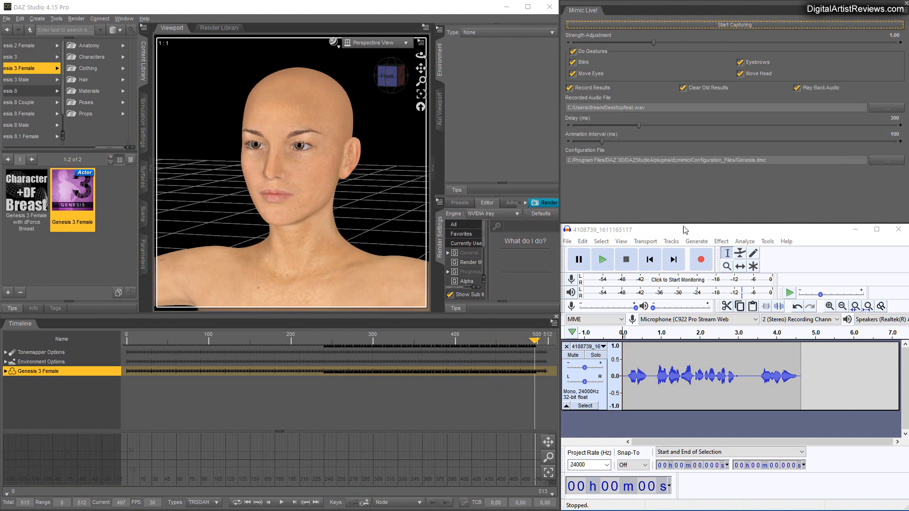
{"action": "mouse_move", "coordinate": [682, 212]}
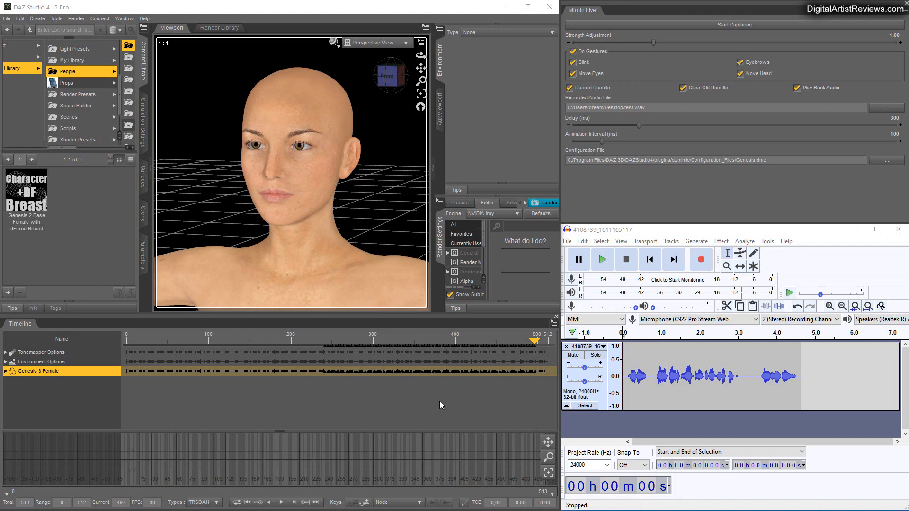
{"action": "mouse_move", "coordinate": [68, 16]}
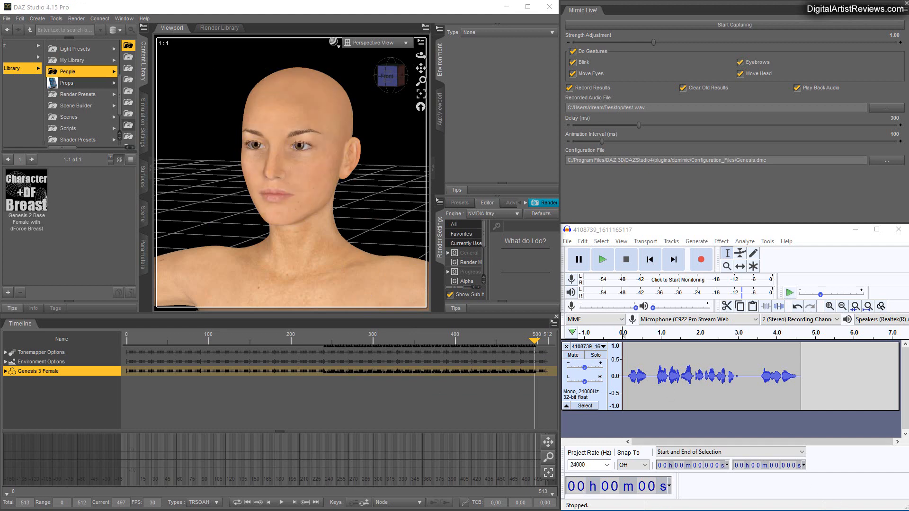
Go up from People to the My DAZ 3D Library folder in the Content Library
{"action": "left_click", "coordinate": [75, 67]}
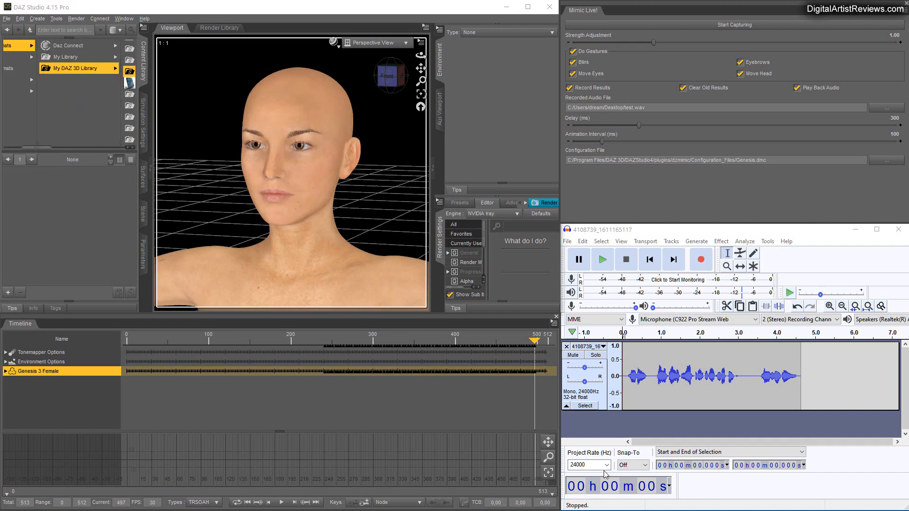